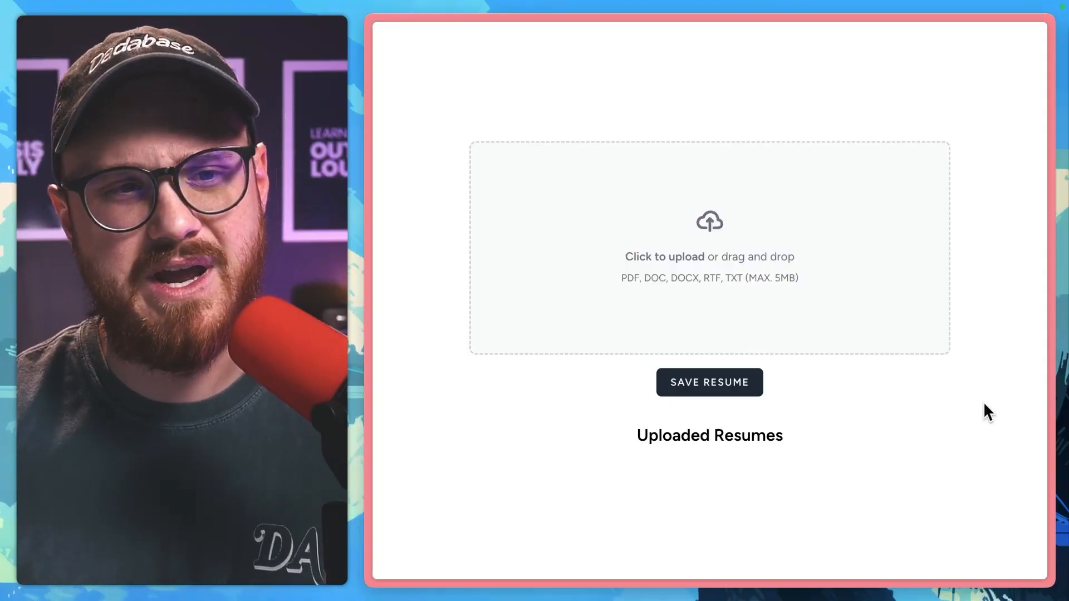
{"action": "mouse_move", "coordinate": [477, 394]}
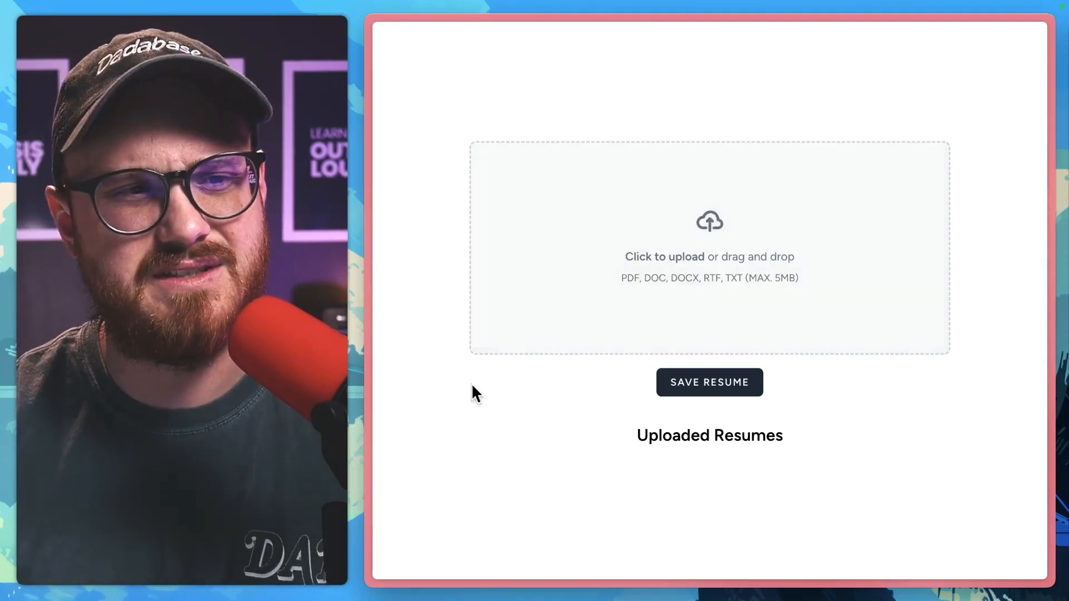
{"action": "mouse_move", "coordinate": [687, 303]}
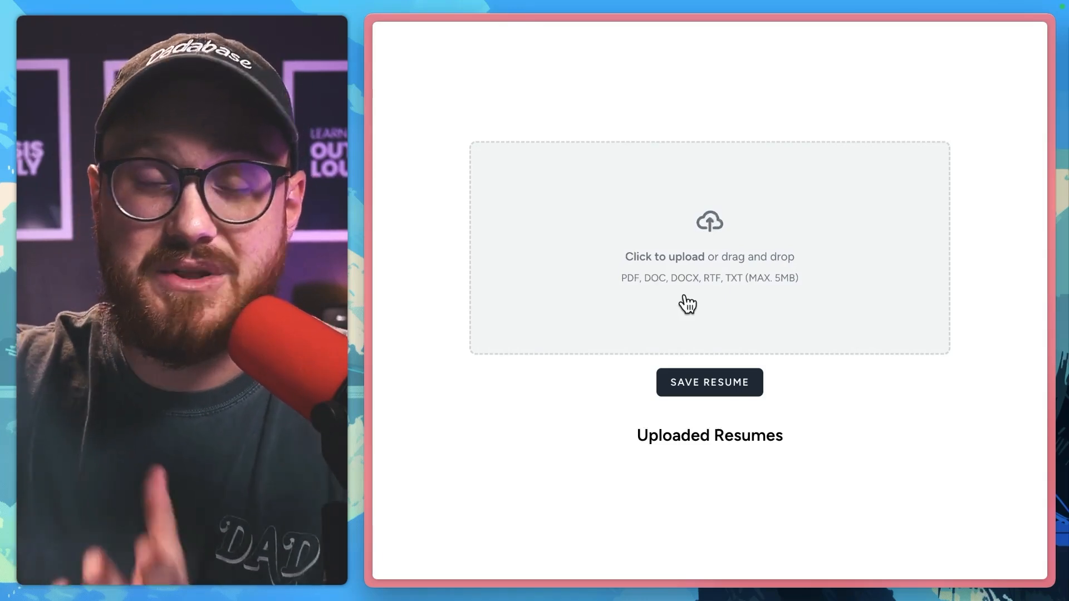
{"action": "mouse_move", "coordinate": [648, 353]}
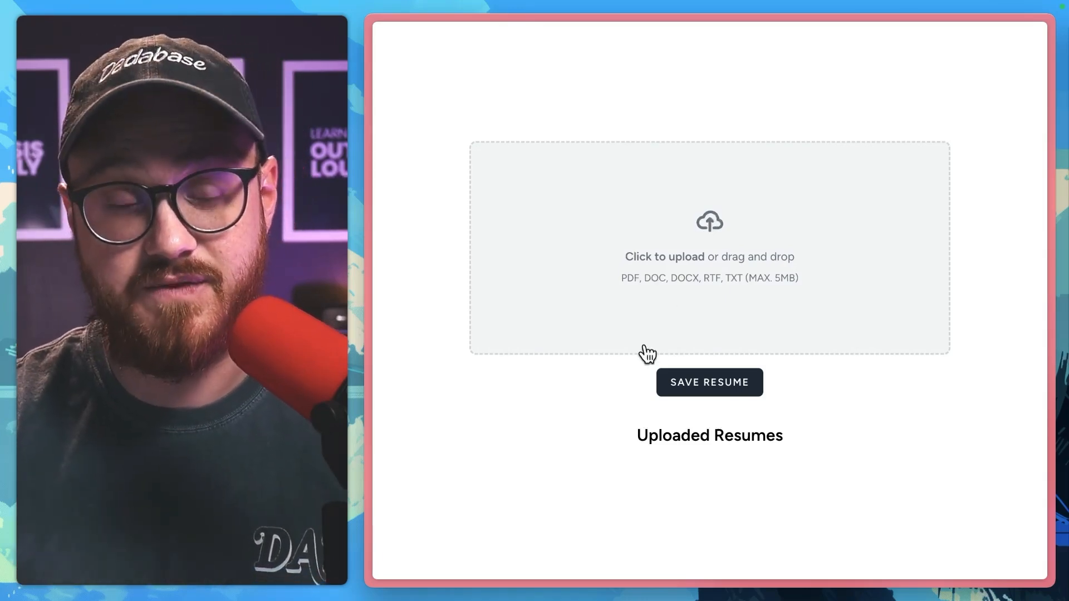
Choose josh resume.pdf from the file picker in the resume upload form
{"action": "left_click", "coordinate": [709, 247]}
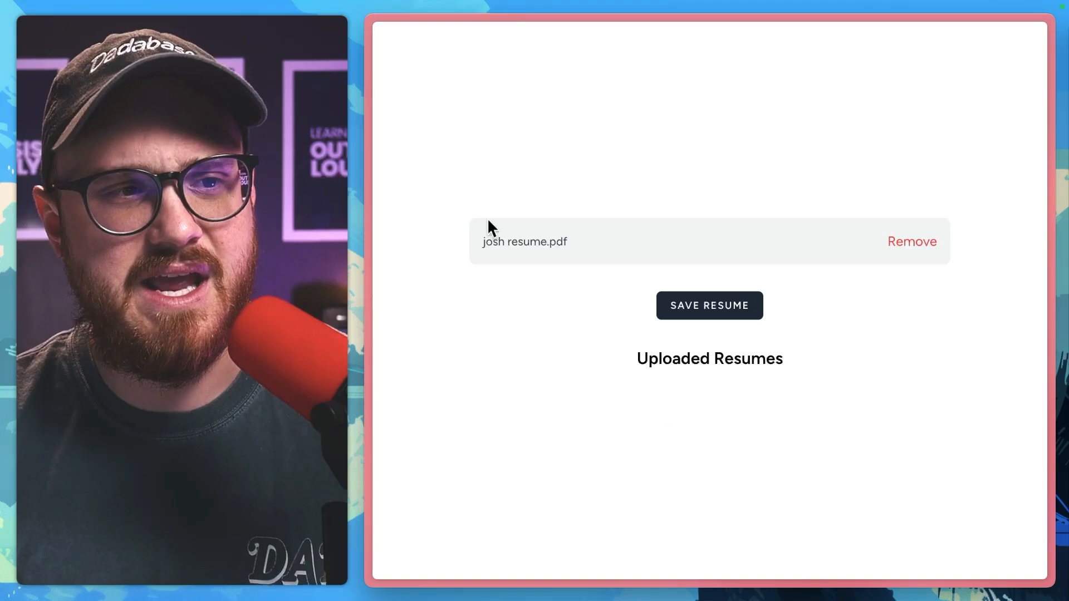
{"action": "mouse_move", "coordinate": [561, 314]}
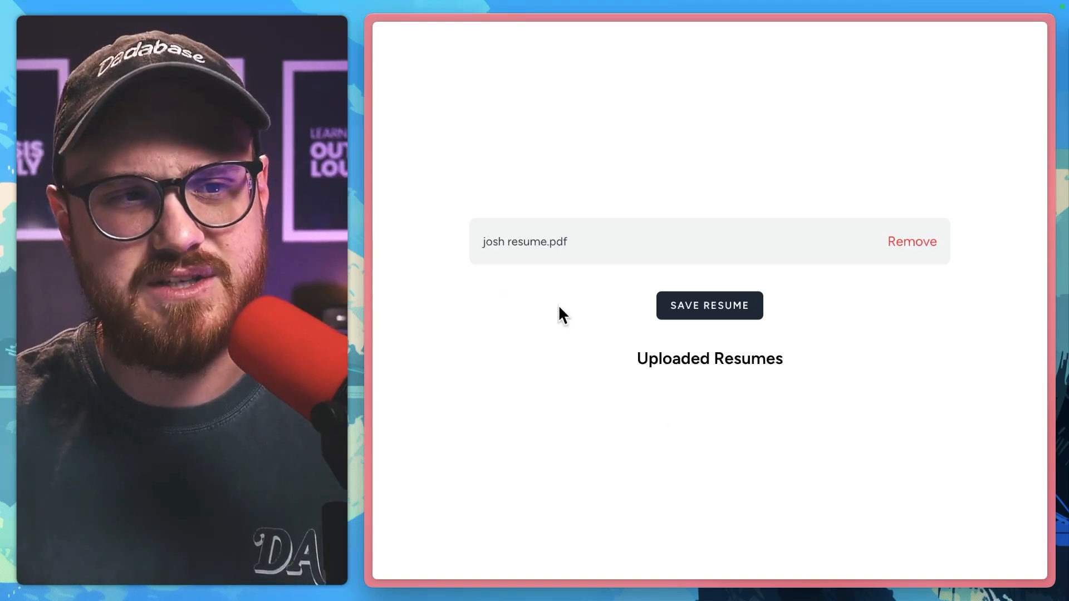
{"action": "left_click", "coordinate": [709, 305]}
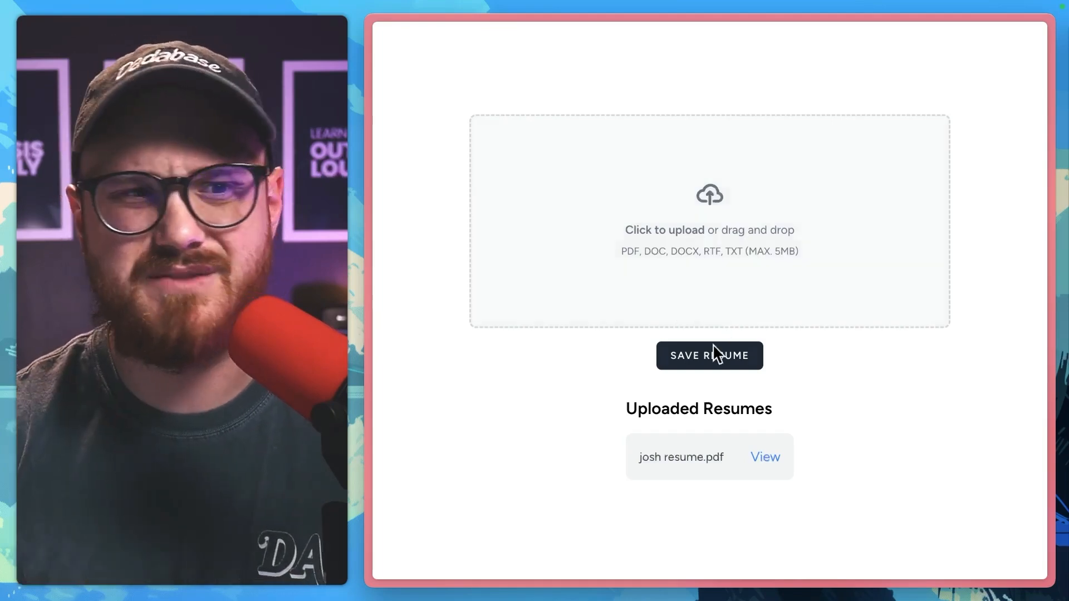
{"action": "mouse_move", "coordinate": [849, 362]}
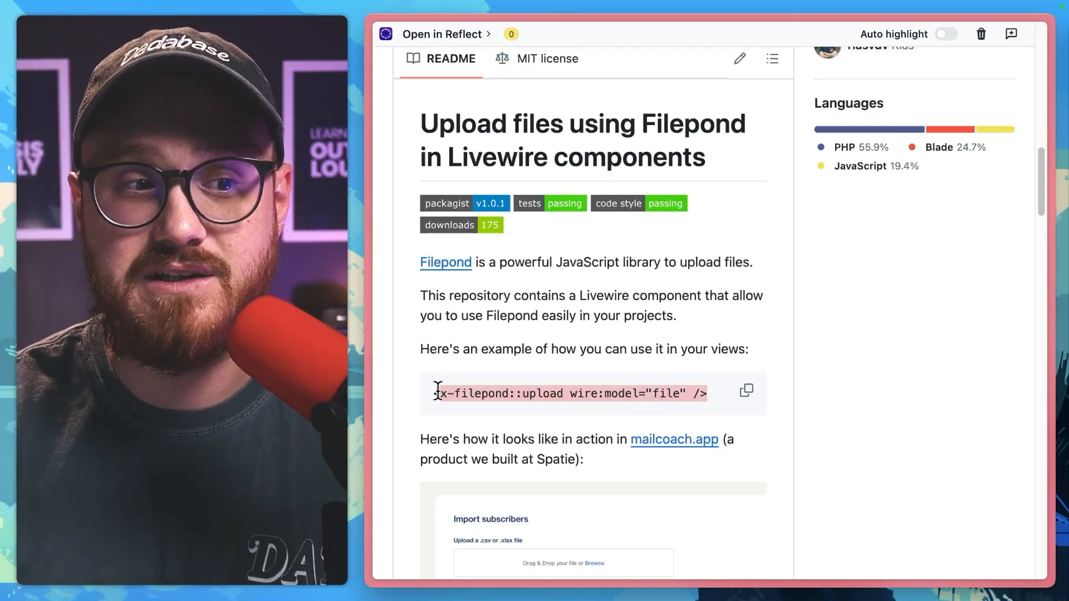
Scroll the livewire-filepond README through Installation, Usage and 'Customizing the component'
{"action": "scroll", "scroll_direction": "down", "scroll_amount": 3}
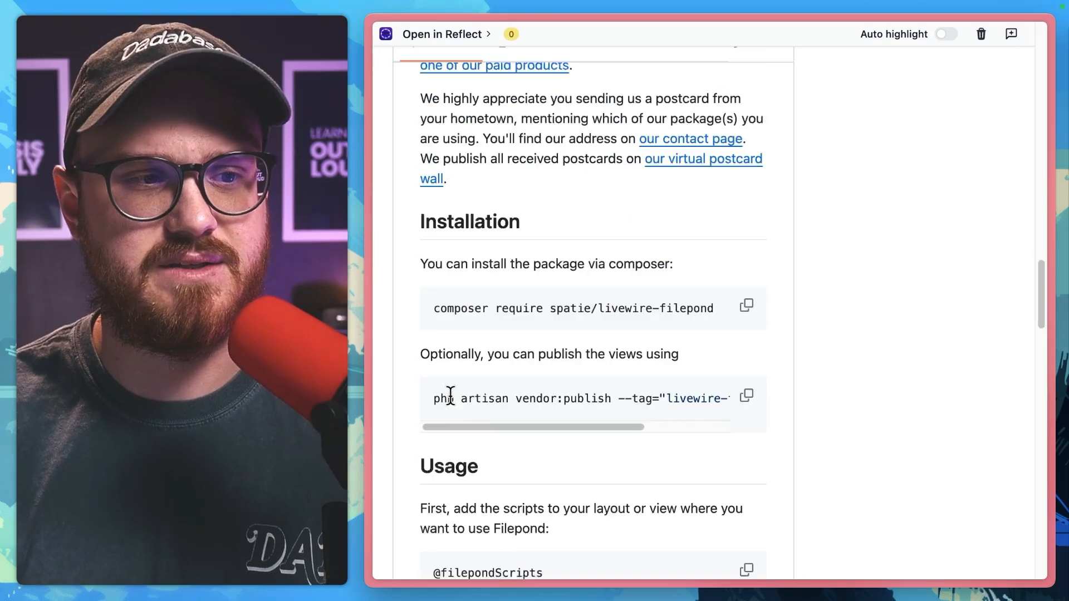
{"action": "scroll", "scroll_direction": "down", "scroll_amount": 3}
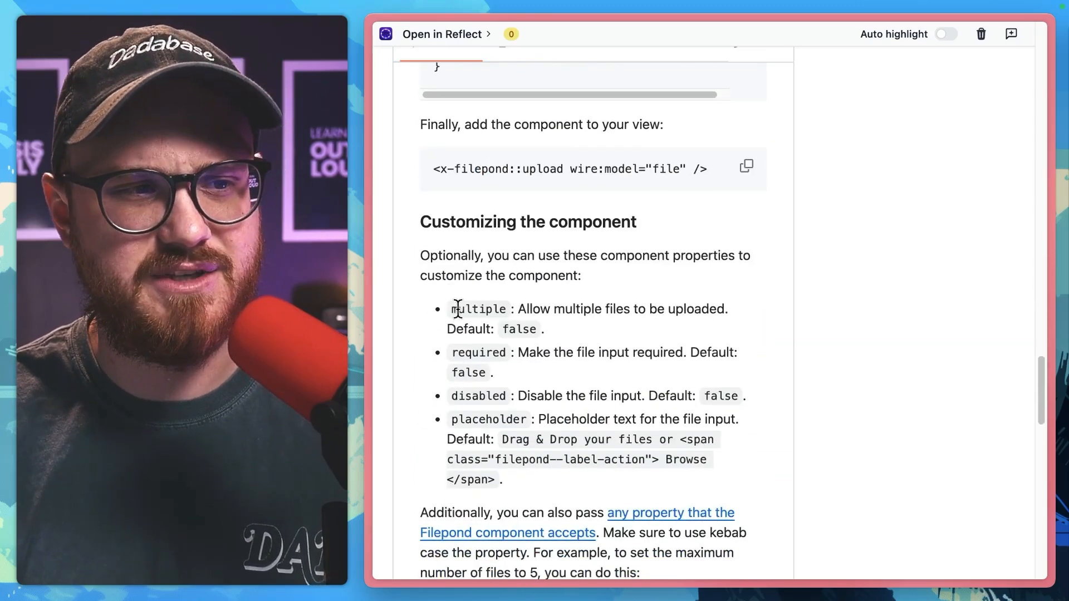
{"action": "mouse_move", "coordinate": [571, 378]}
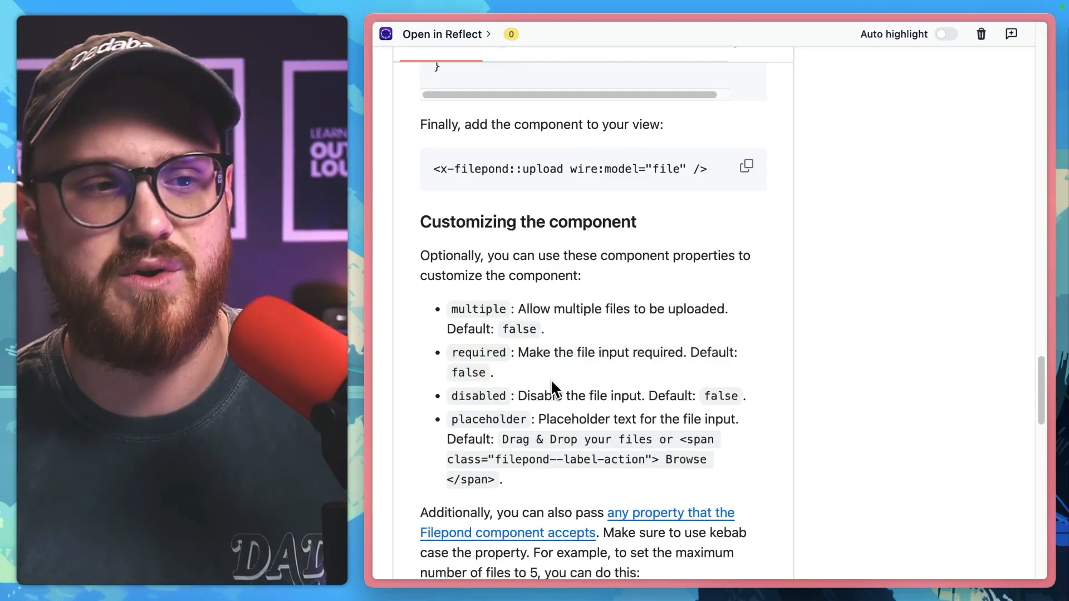
{"action": "mouse_move", "coordinate": [777, 438]}
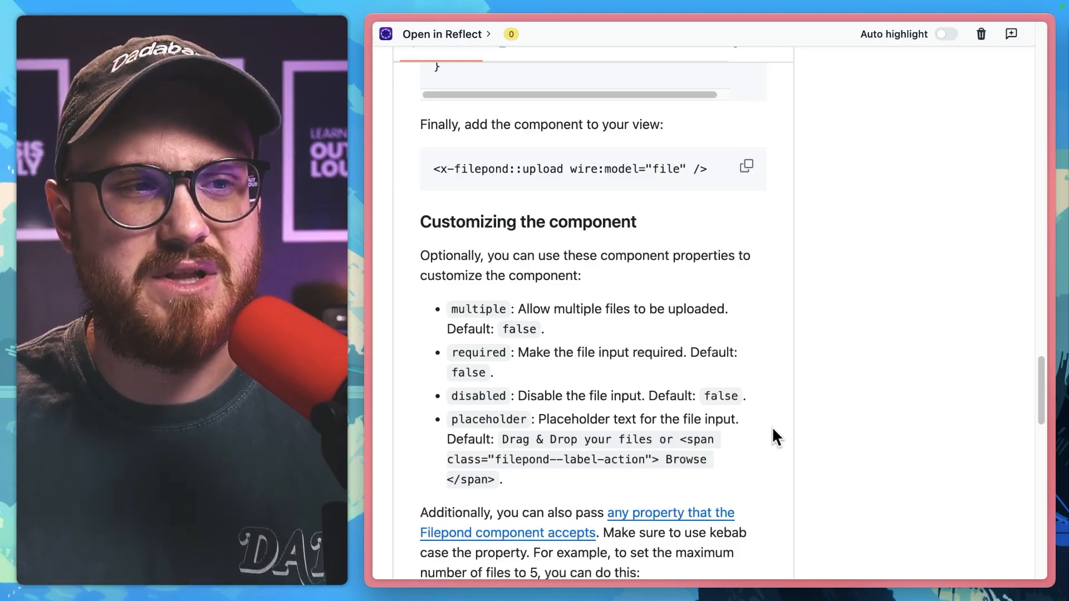
{"action": "scroll", "scroll_direction": "down", "scroll_amount": 3}
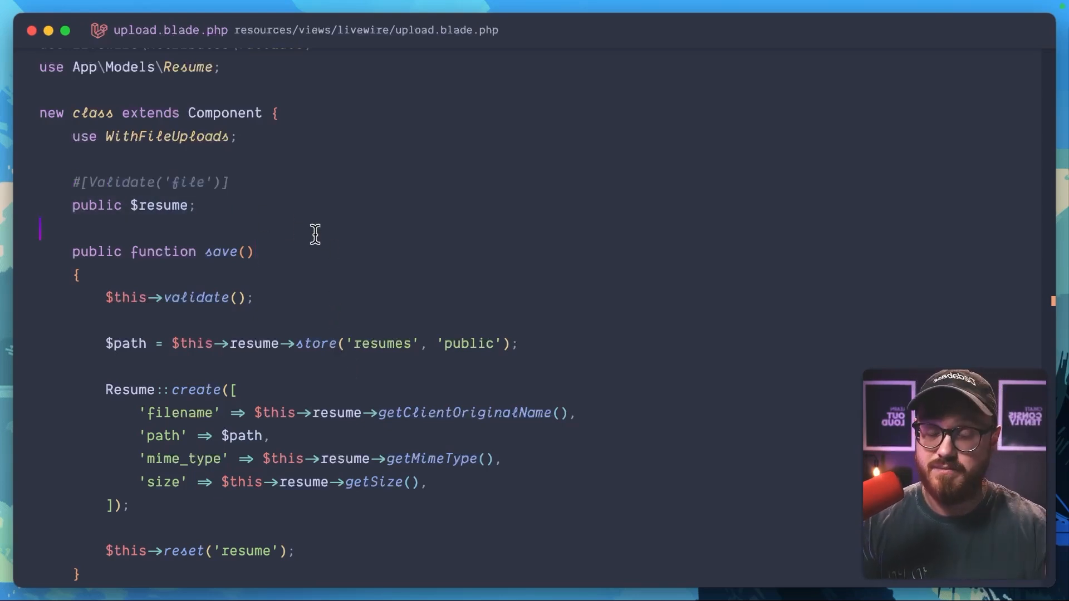
Add class="hidden" to the resume file input and review the Remove and dropzone markup
{"action": "scroll", "scroll_direction": "down", "scroll_amount": 3}
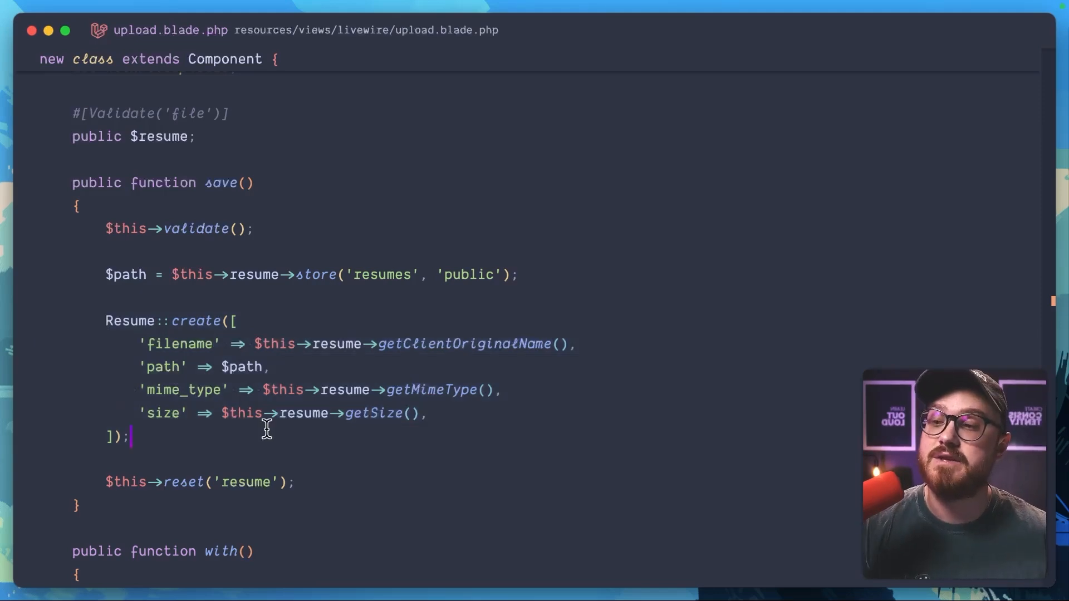
{"action": "scroll", "scroll_direction": "down", "scroll_amount": 3}
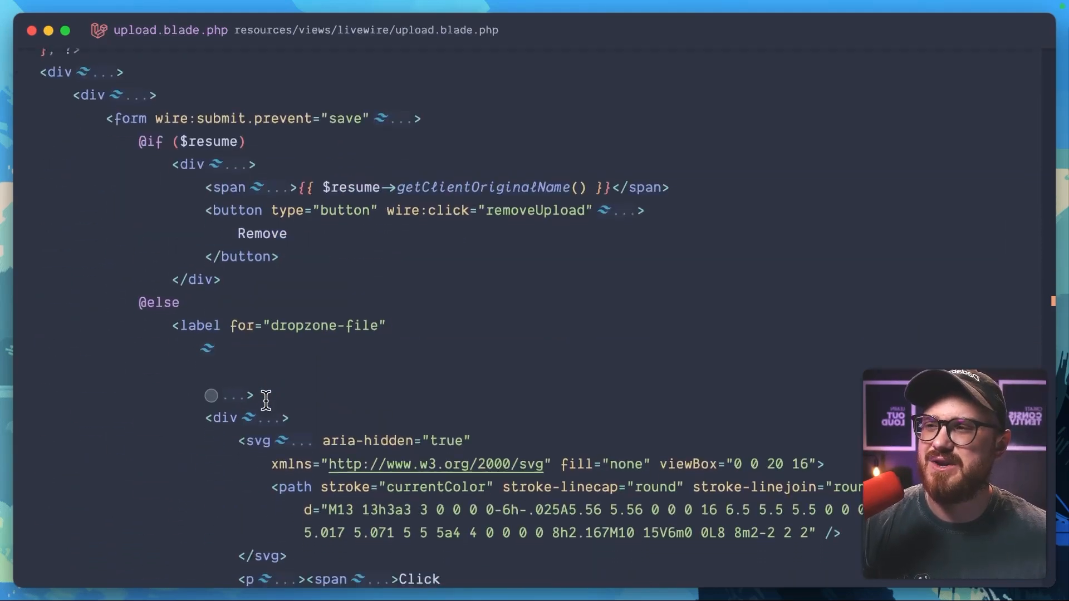
{"action": "scroll", "scroll_direction": "down", "scroll_amount": 3}
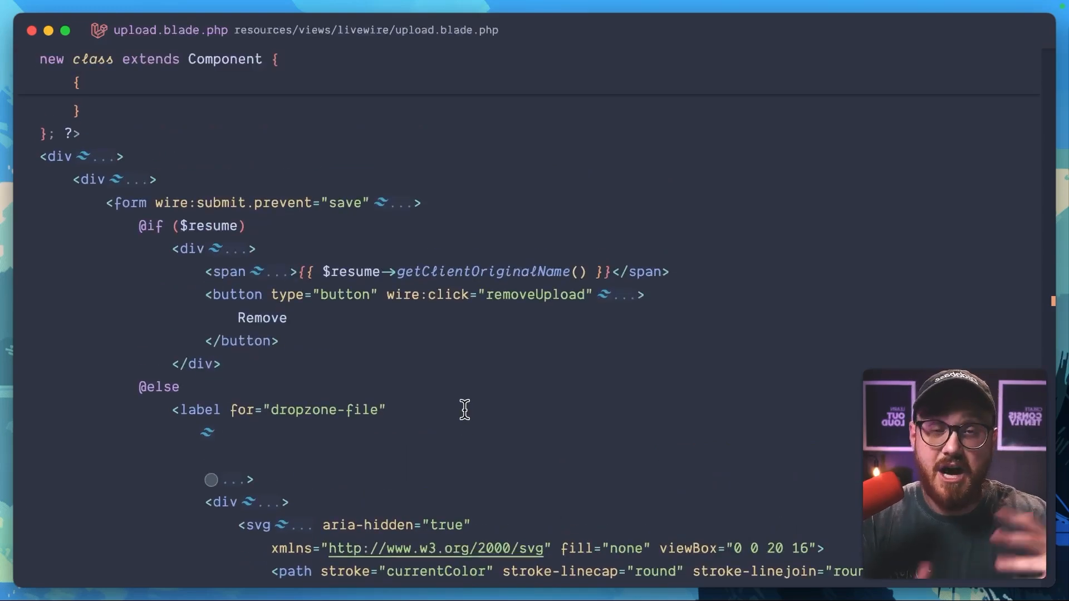
{"action": "scroll", "scroll_direction": "down", "scroll_amount": 3}
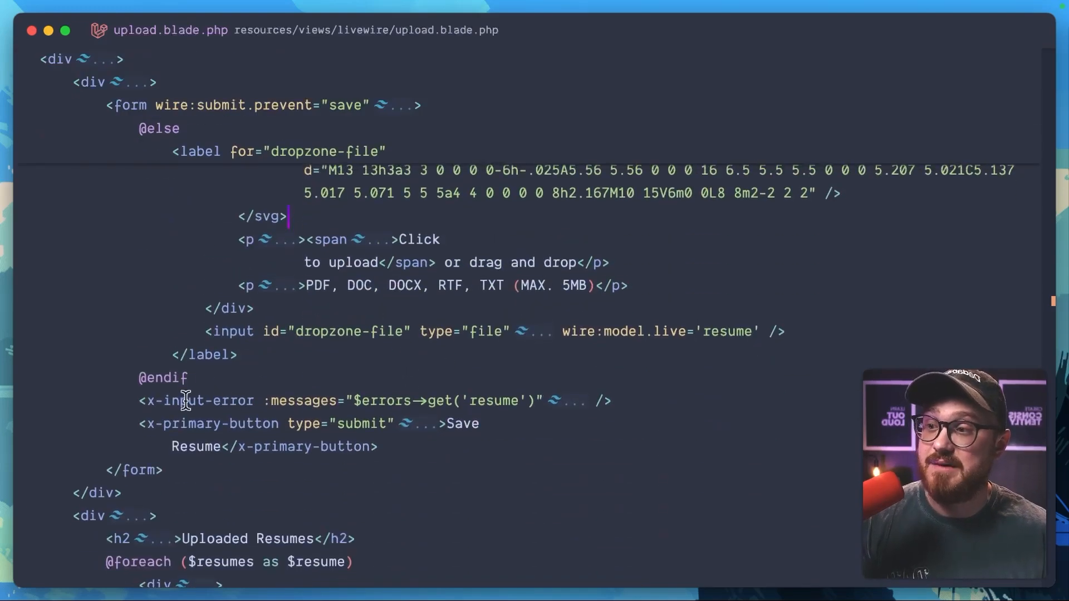
{"action": "type", "text": "class=\"hidden\""}
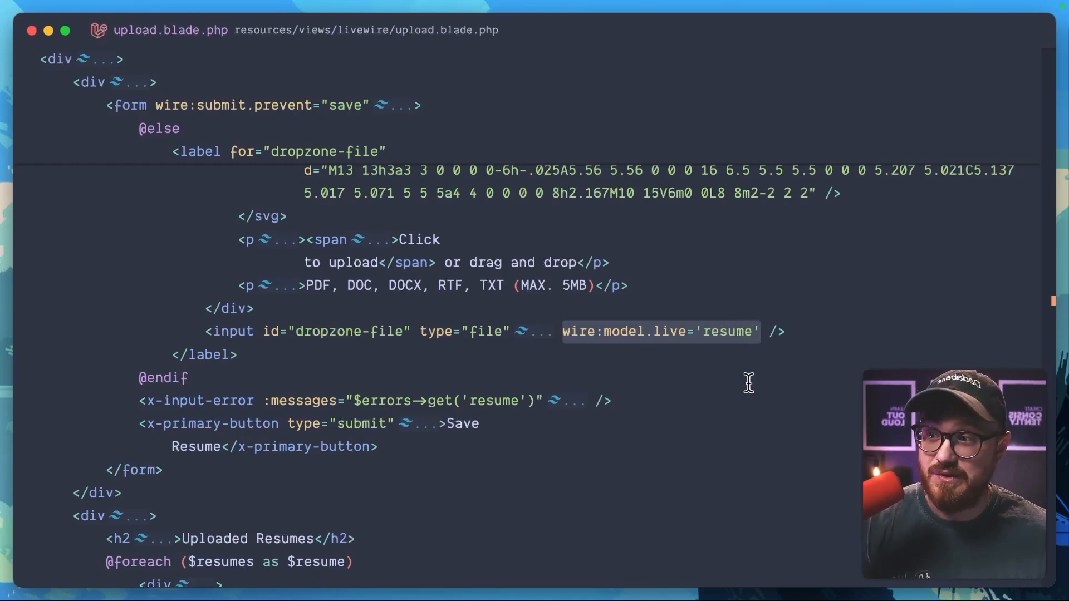
{"action": "scroll", "scroll_direction": "down", "scroll_amount": 3}
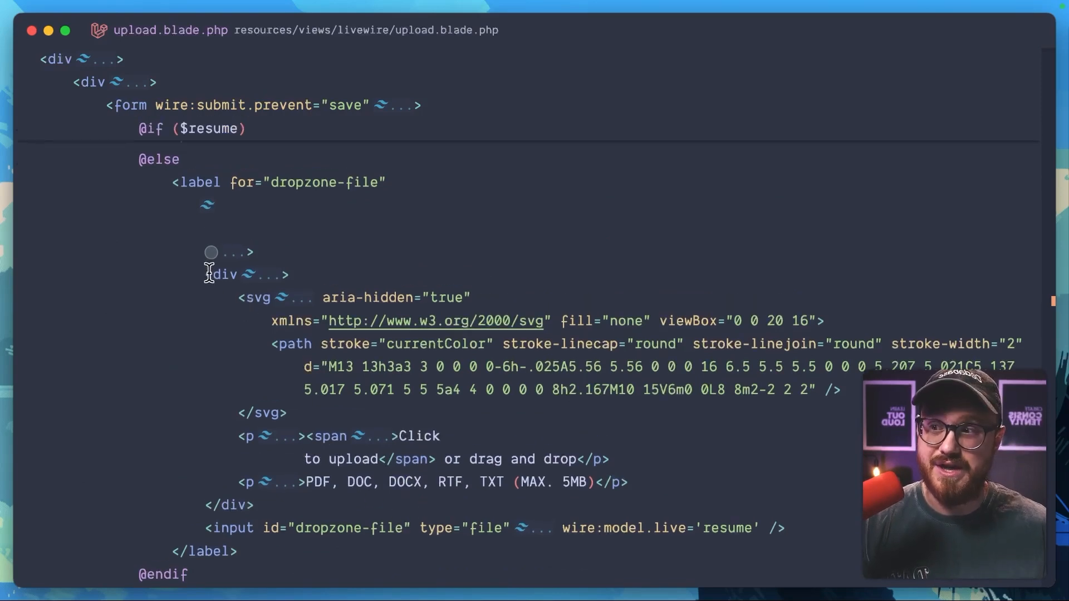
{"action": "scroll", "scroll_direction": "up", "scroll_amount": 3}
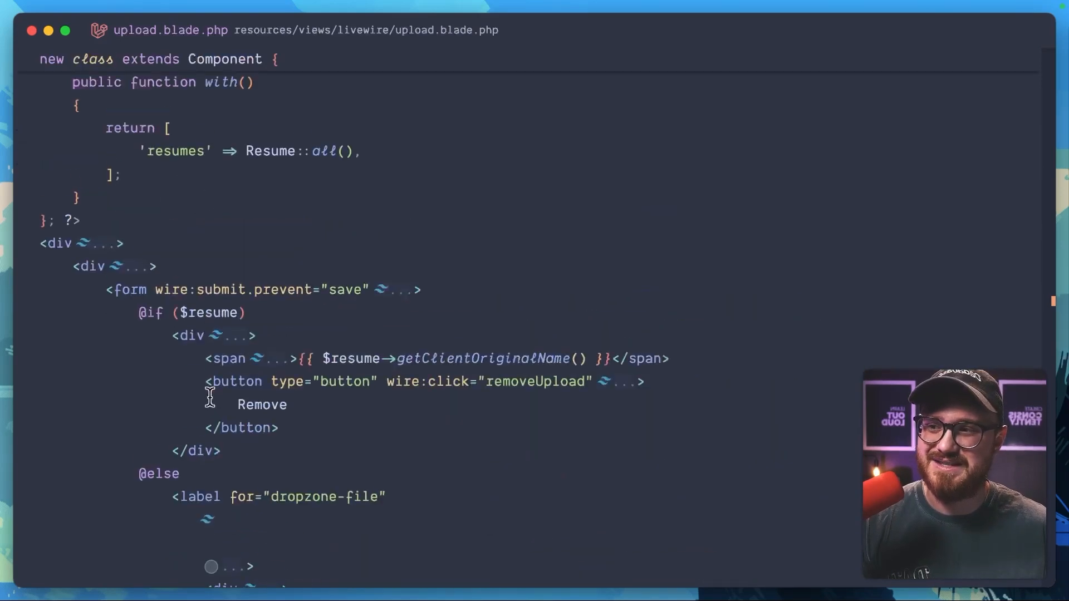
{"action": "scroll", "scroll_direction": "down", "scroll_amount": 3}
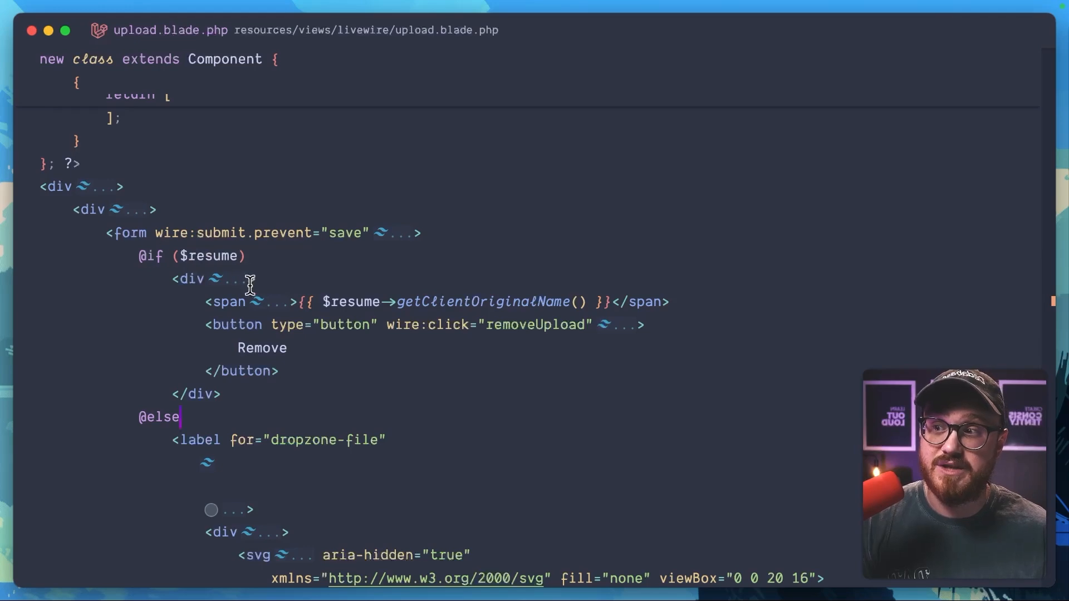
{"action": "scroll", "scroll_direction": "down", "scroll_amount": 3}
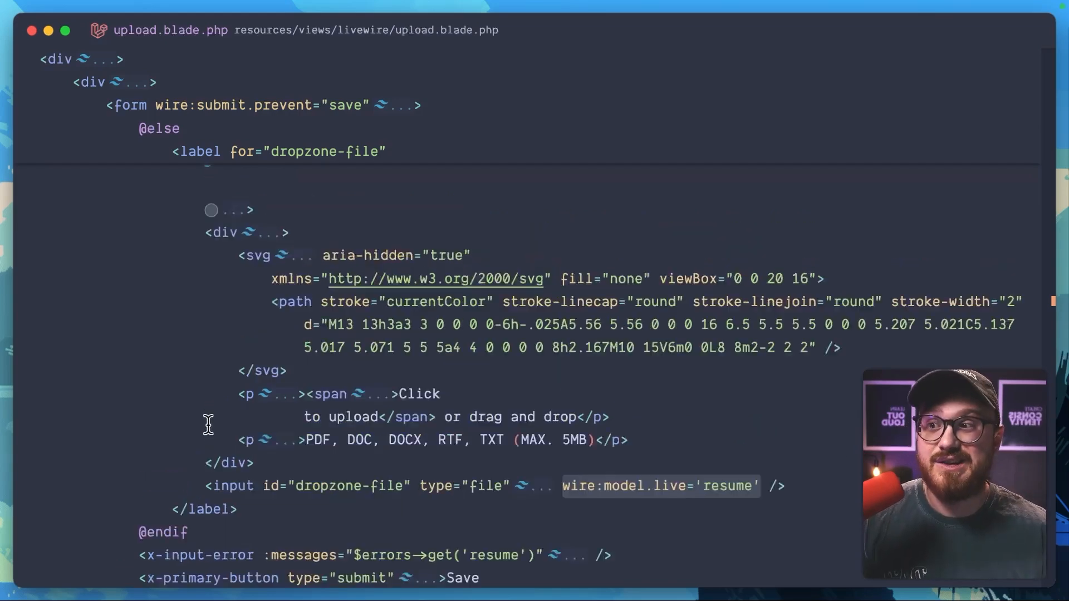
{"action": "scroll", "scroll_direction": "up", "scroll_amount": 3}
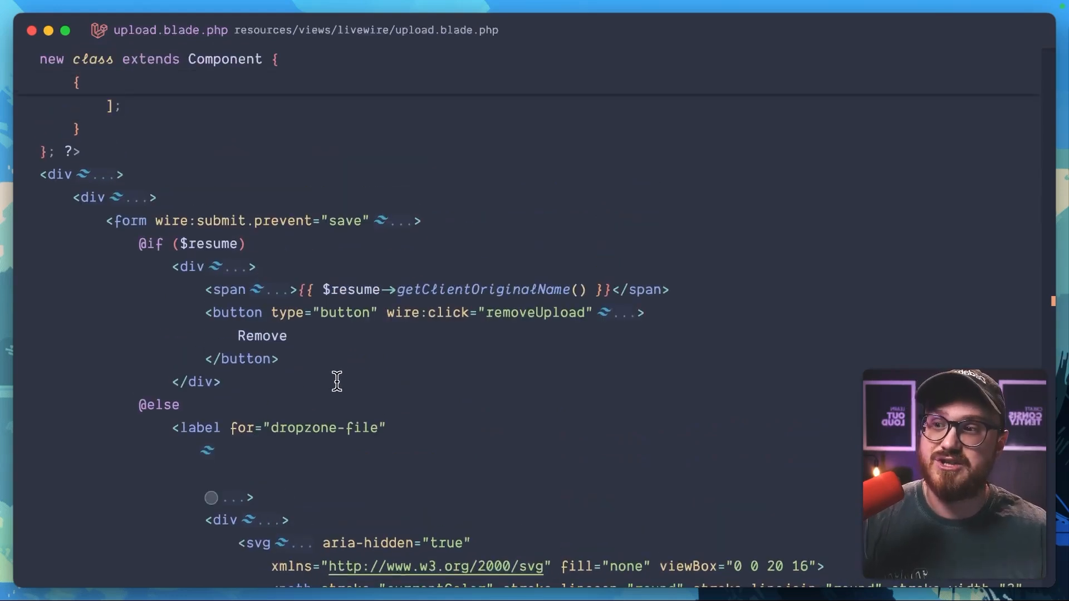
{"action": "mouse_move", "coordinate": [475, 436]}
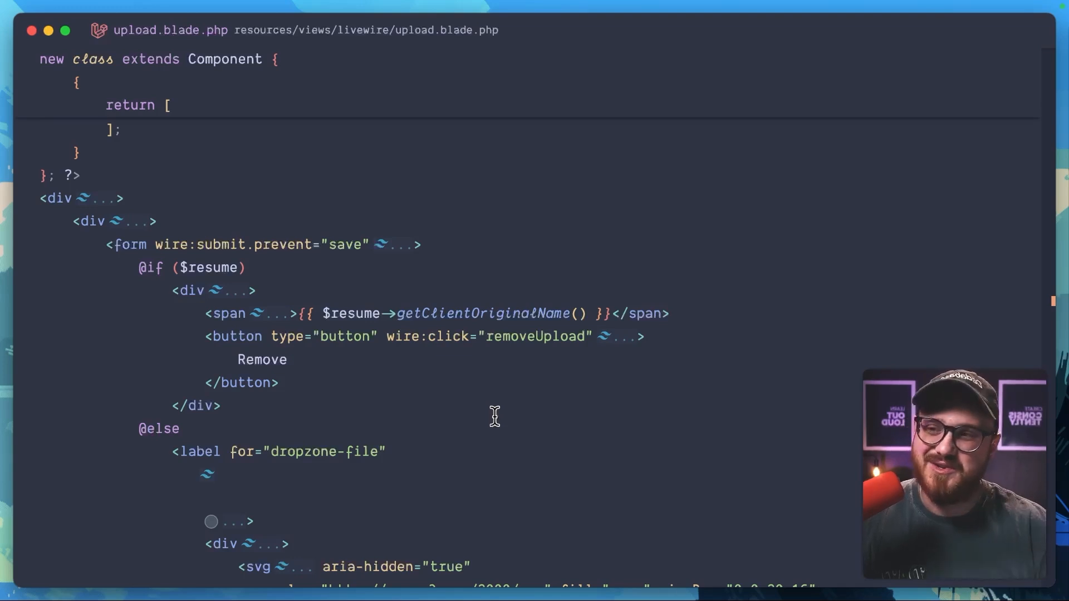
Install spatie/livewire-filepond with the README's composer command, then search for the welcome view
{"action": "left_click", "coordinate": [693, 328]}
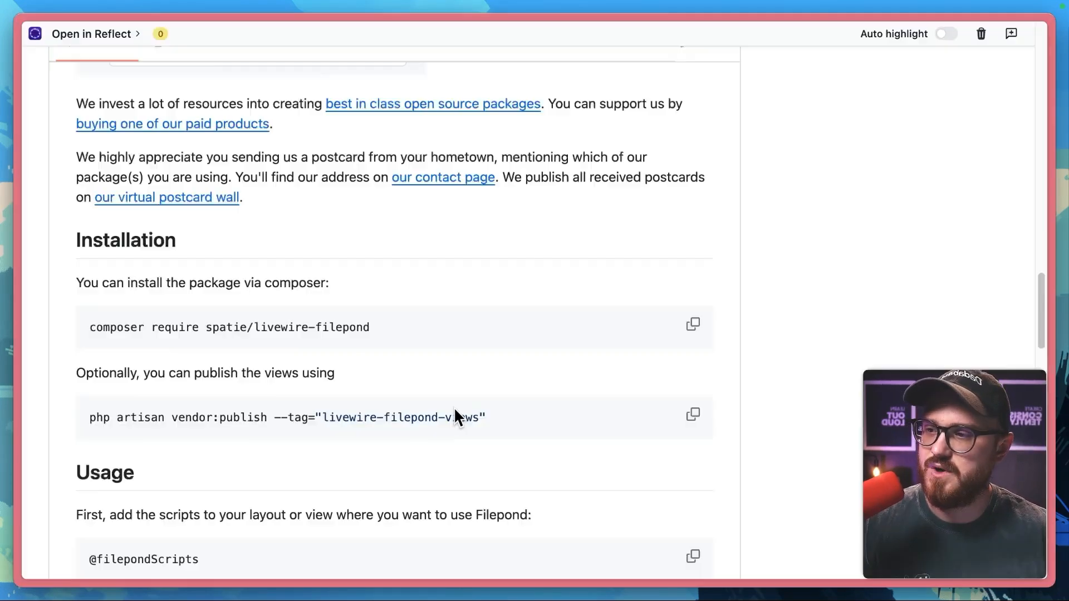
{"action": "scroll", "scroll_direction": "down", "scroll_amount": 3}
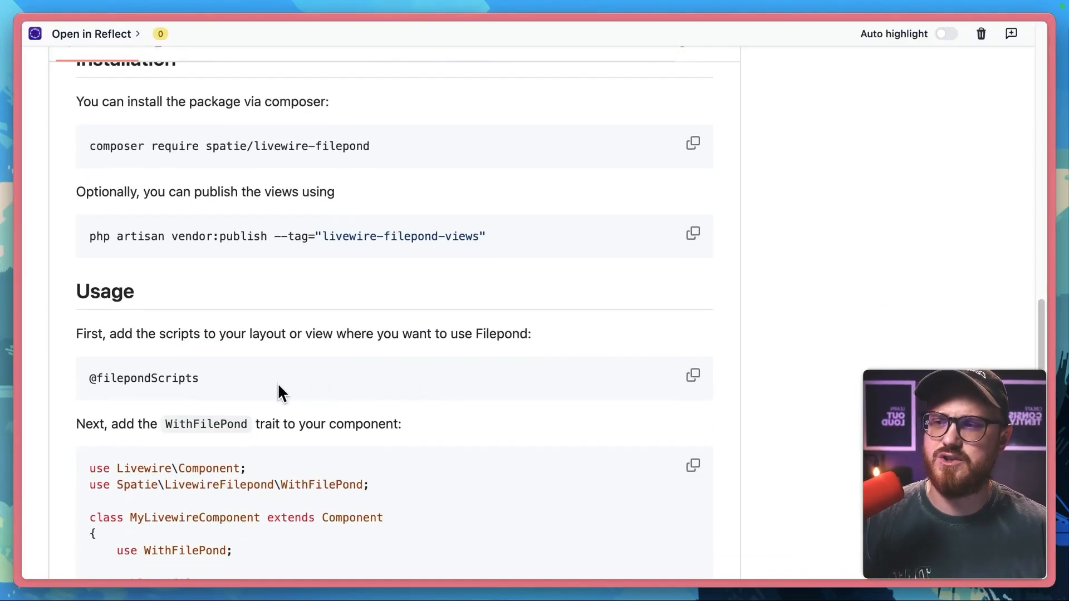
{"action": "left_click", "coordinate": [693, 376]}
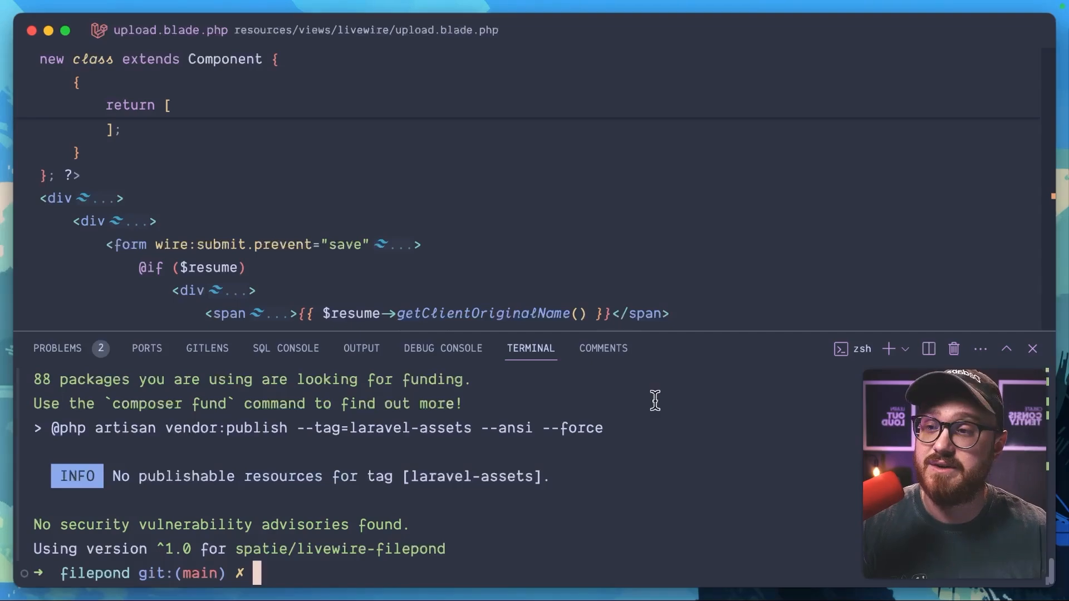
{"action": "scroll", "scroll_direction": "up", "scroll_amount": 3}
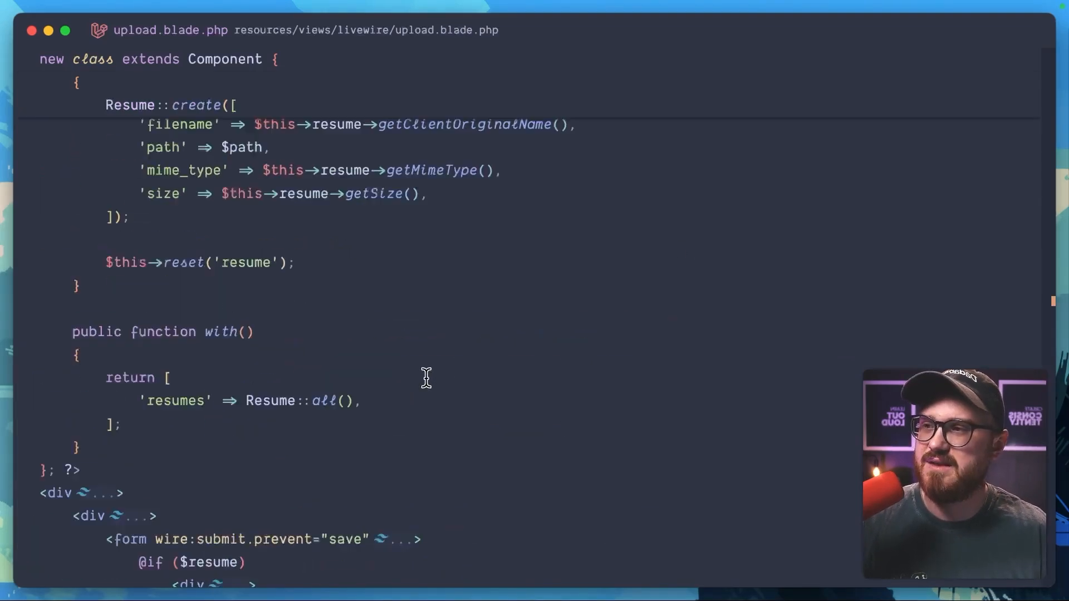
{"action": "type", "text": "welcom"}
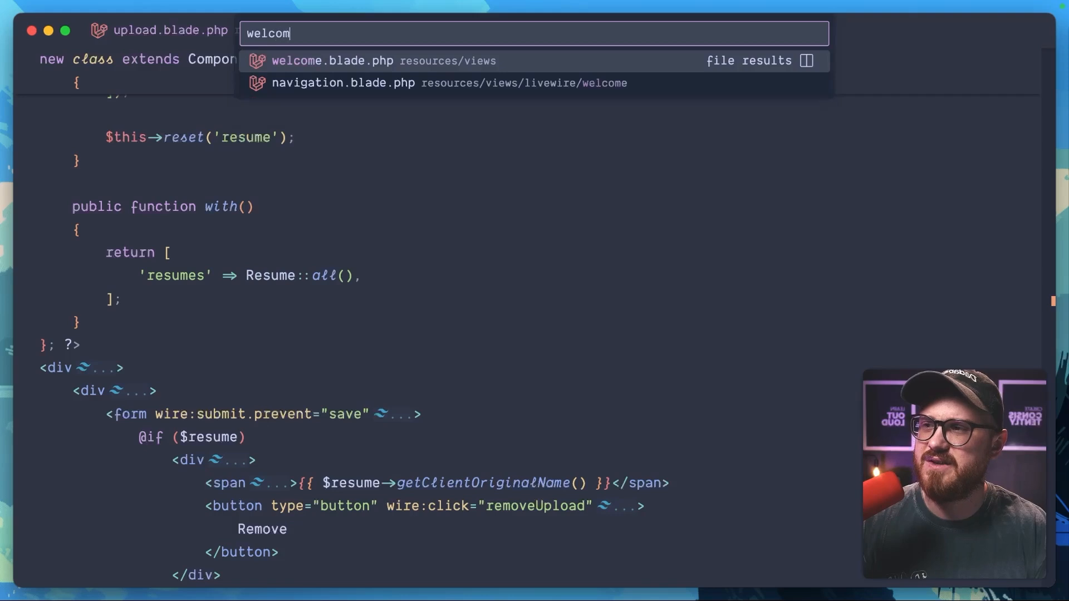
Open welcome.blade.php, then select the WithFilePond trait in the README's Usage section
{"action": "left_click", "coordinate": [332, 61]}
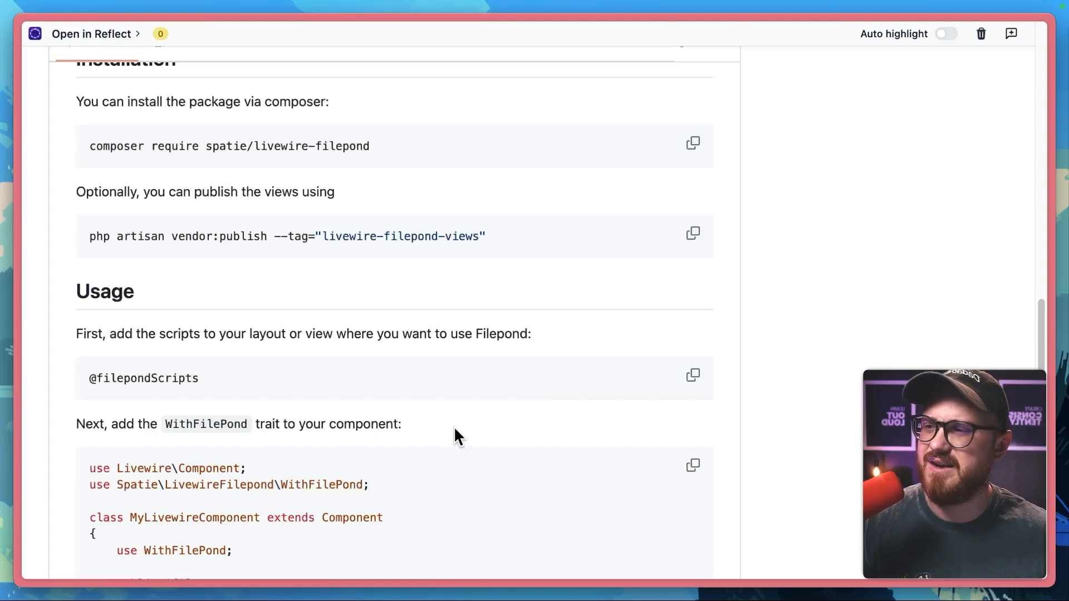
{"action": "scroll", "scroll_direction": "down", "scroll_amount": 3}
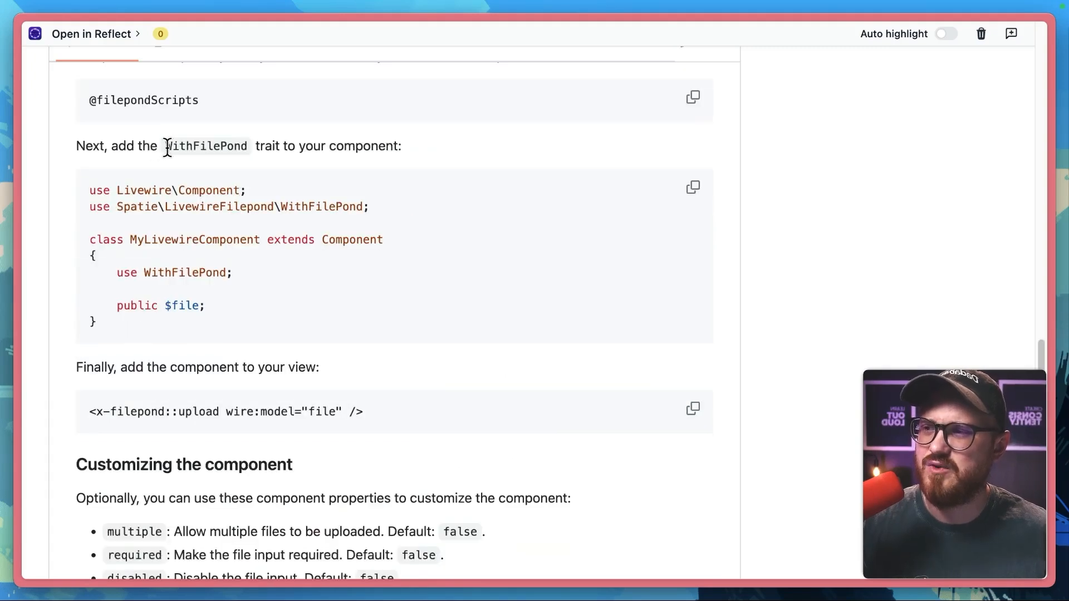
{"action": "double_click", "coordinate": [205, 145]}
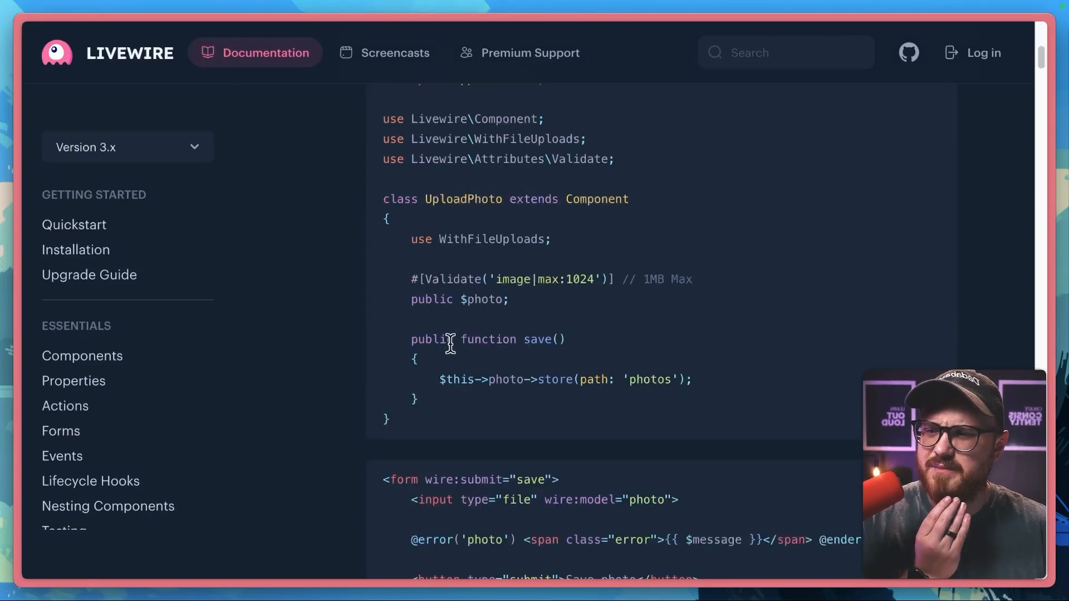
{"action": "scroll", "scroll_direction": "down", "scroll_amount": 3}
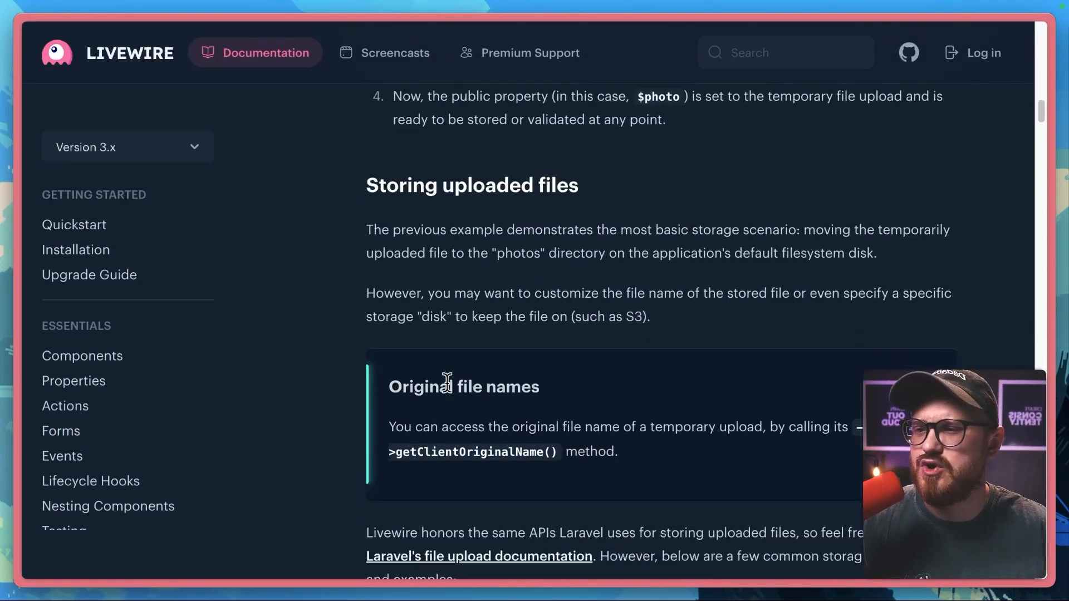
{"action": "scroll", "scroll_direction": "down", "scroll_amount": 3}
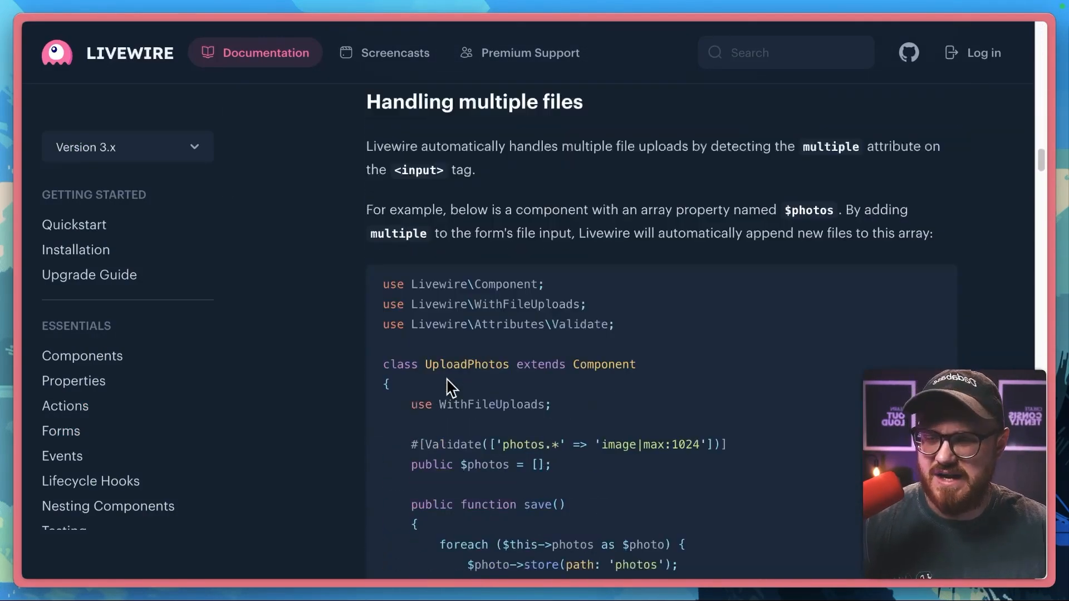
{"action": "scroll", "scroll_direction": "down", "scroll_amount": 3}
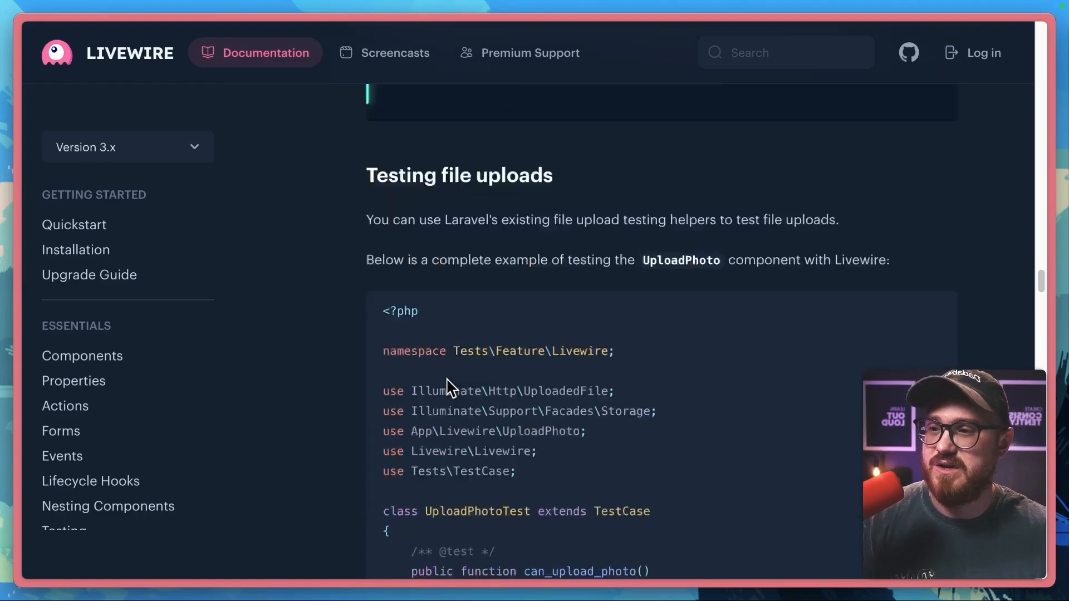
{"action": "scroll", "scroll_direction": "down", "scroll_amount": 3}
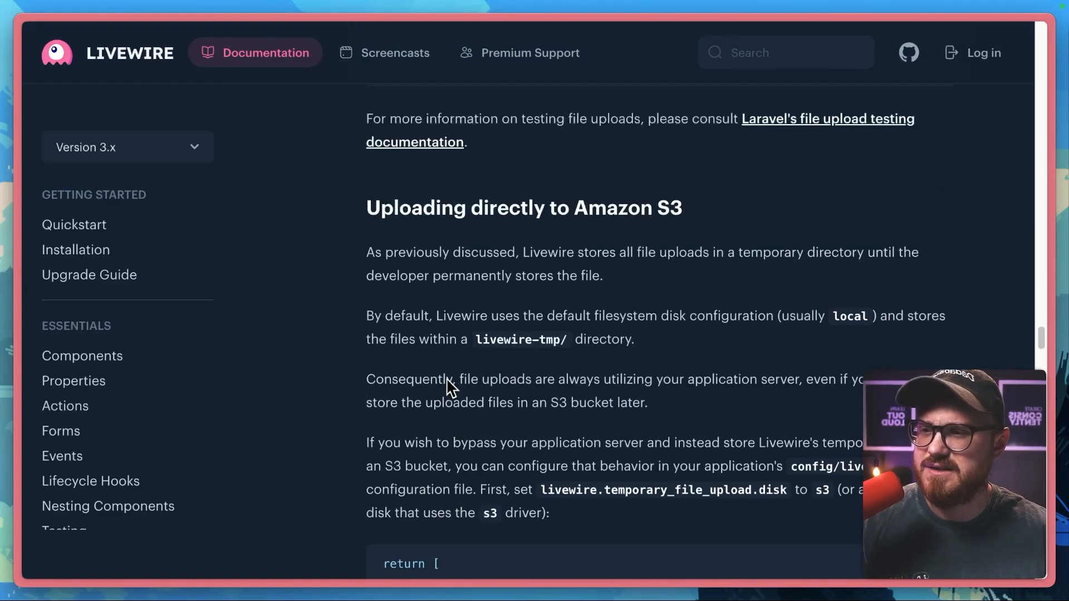
{"action": "scroll", "scroll_direction": "down", "scroll_amount": 3}
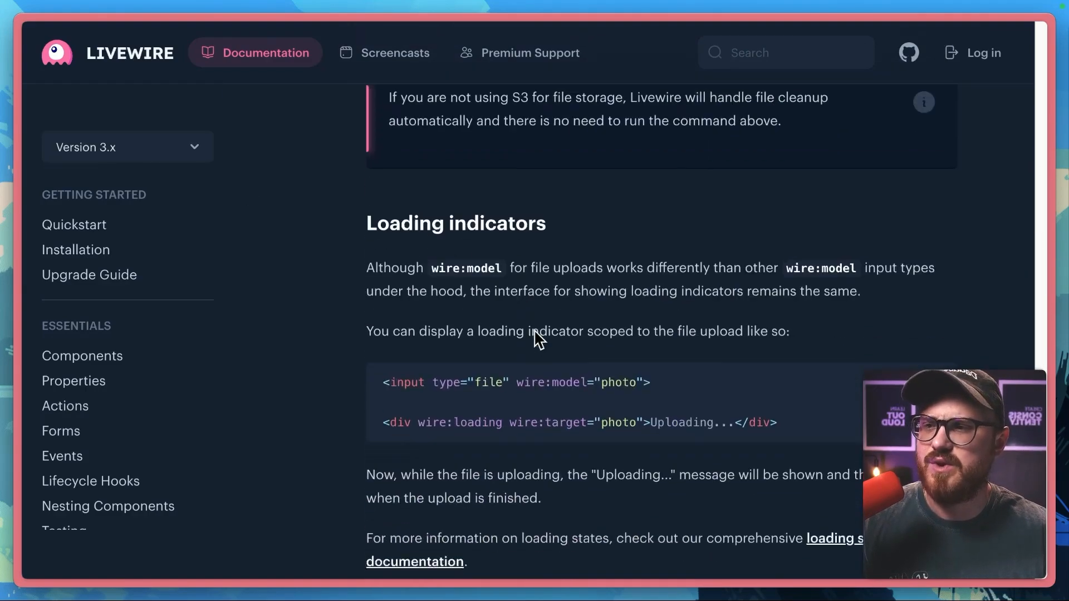
{"action": "scroll", "scroll_direction": "down", "scroll_amount": 3}
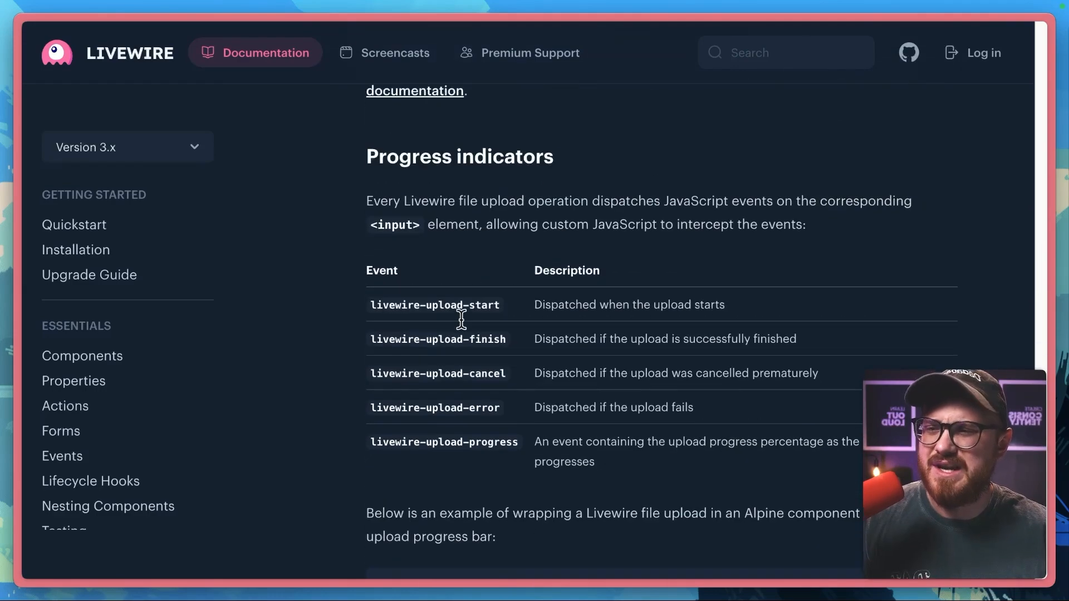
{"action": "scroll", "scroll_direction": "down", "scroll_amount": 3}
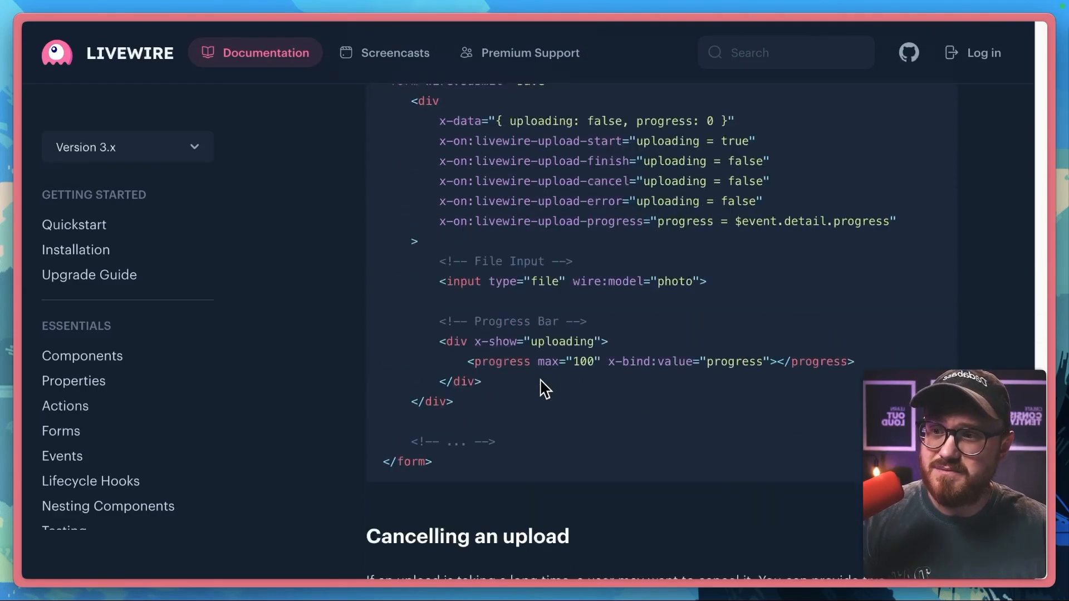
{"action": "scroll", "scroll_direction": "up", "scroll_amount": 3}
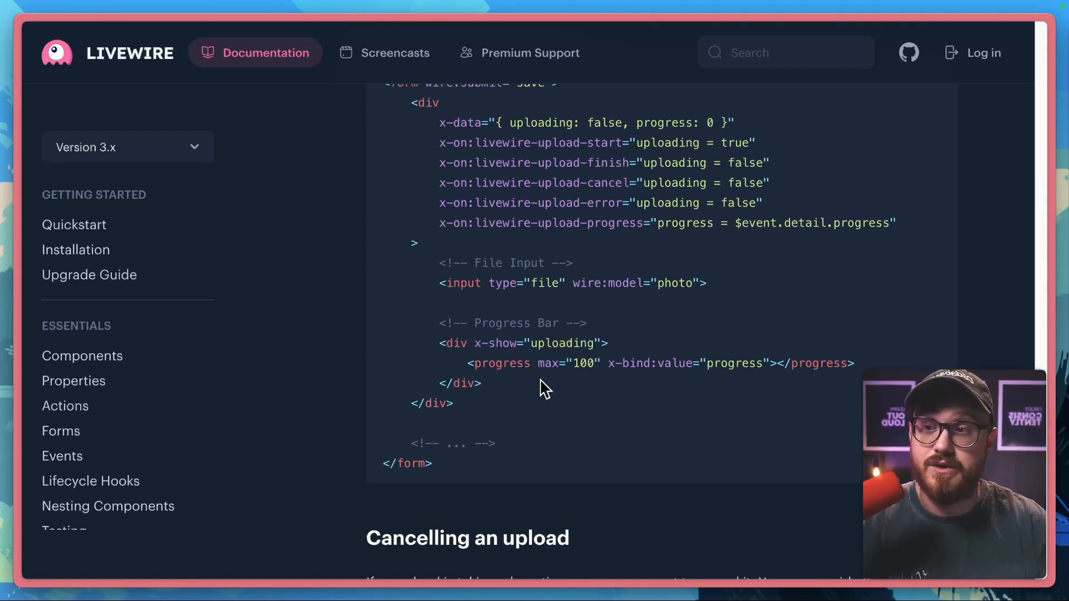
{"action": "scroll", "scroll_direction": "up", "scroll_amount": 3}
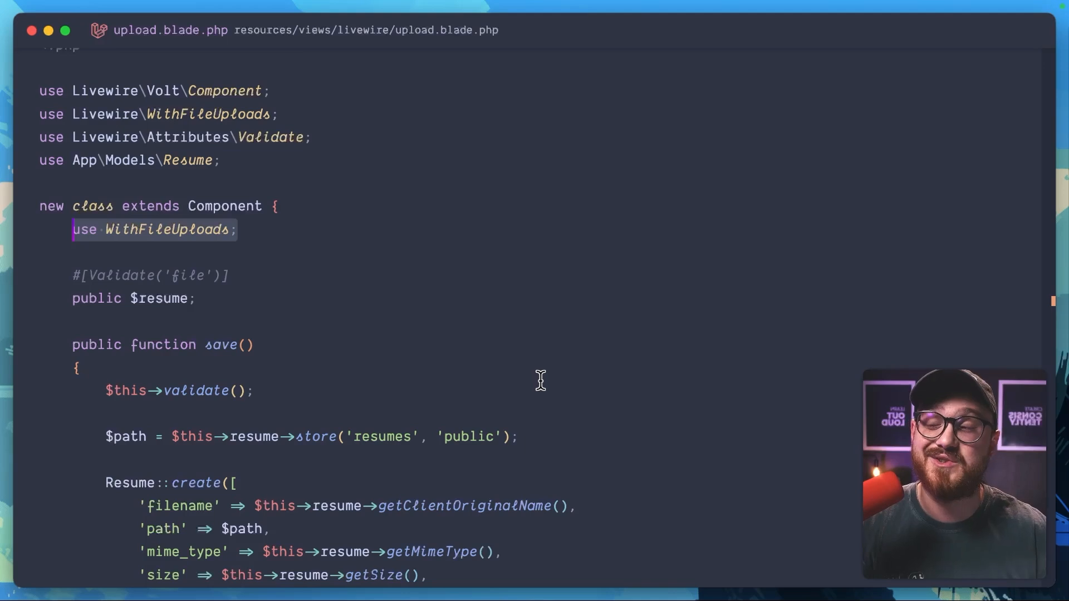
Replace the WithFileUploads trait with WithFilePond in upload.blade.php
{"action": "type", "text": "WithFilePond"}
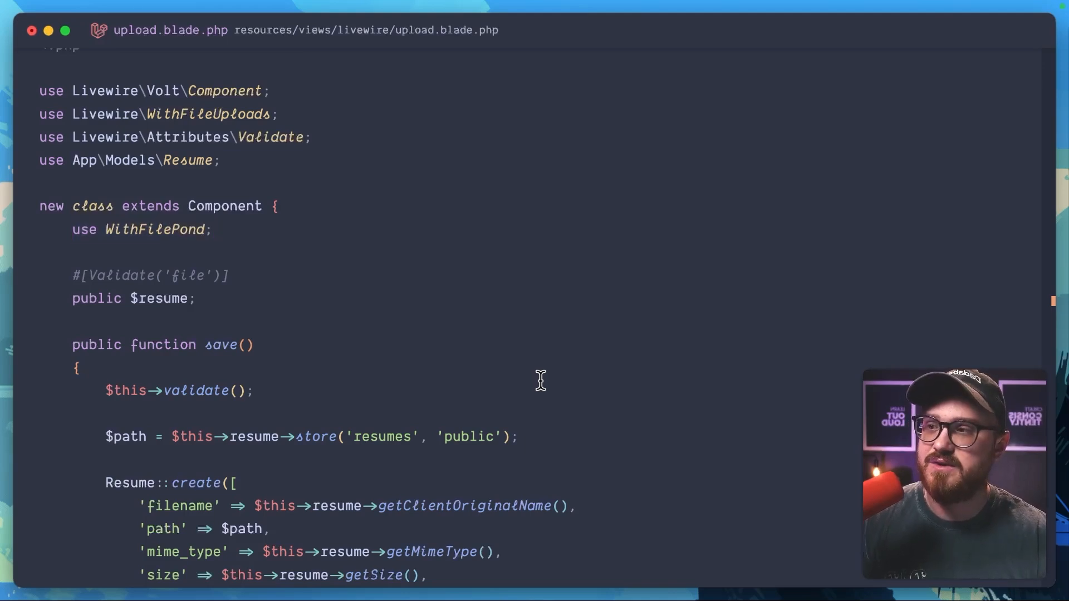
{"action": "mouse_move", "coordinate": [346, 297]}
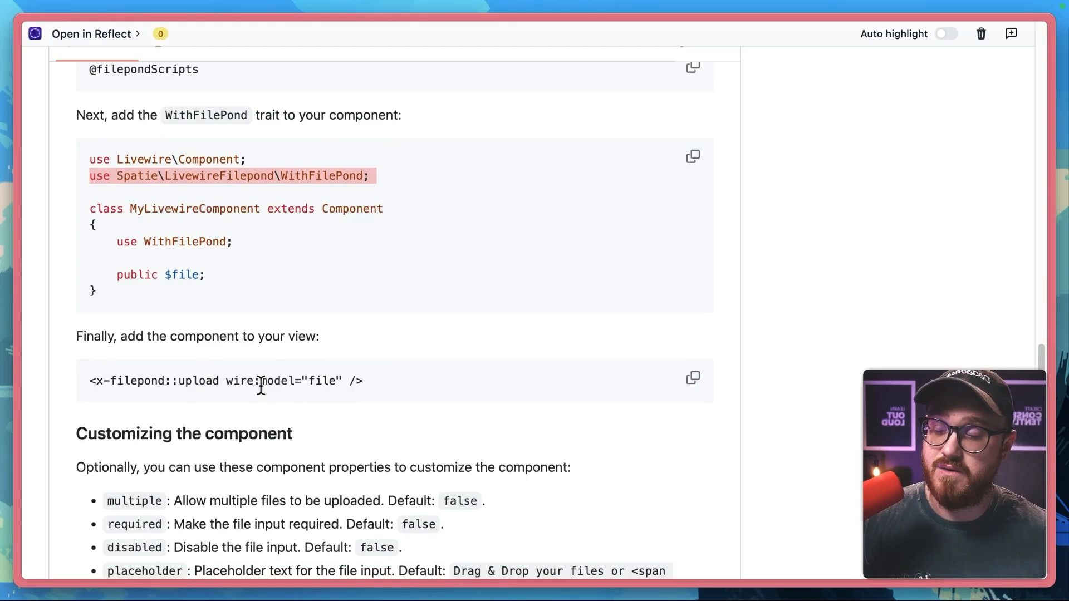
{"action": "mouse_move", "coordinate": [256, 295]}
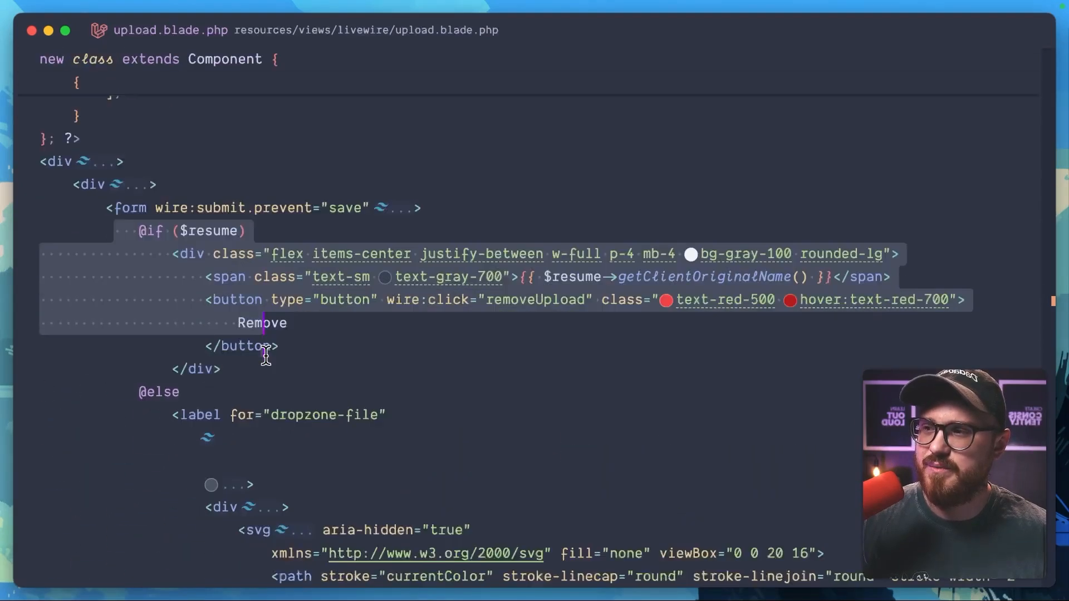
{"action": "scroll", "scroll_direction": "down", "scroll_amount": 3}
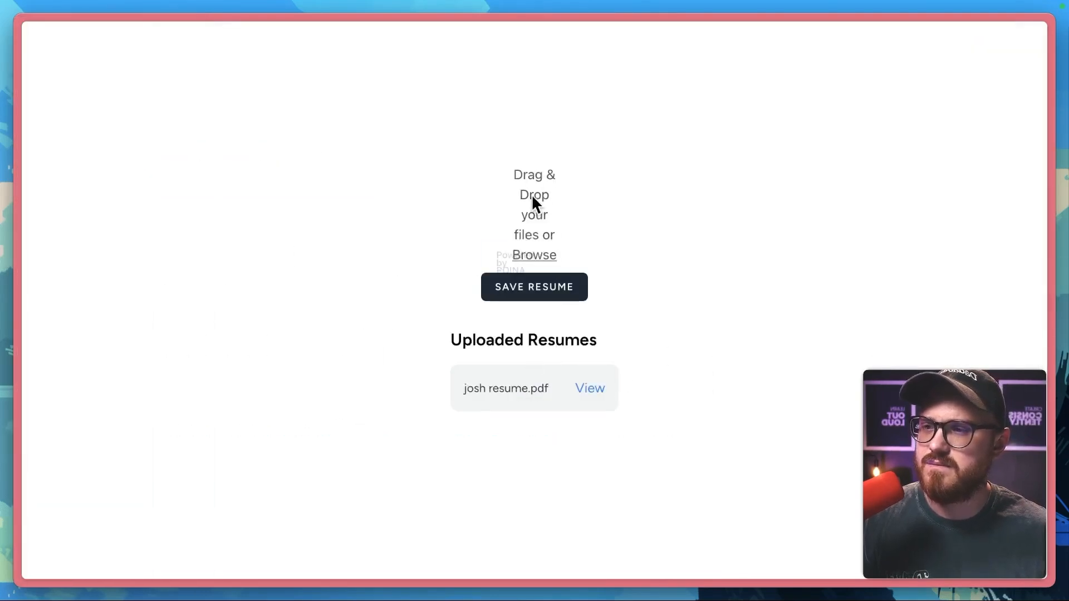
{"action": "mouse_move", "coordinate": [622, 295]}
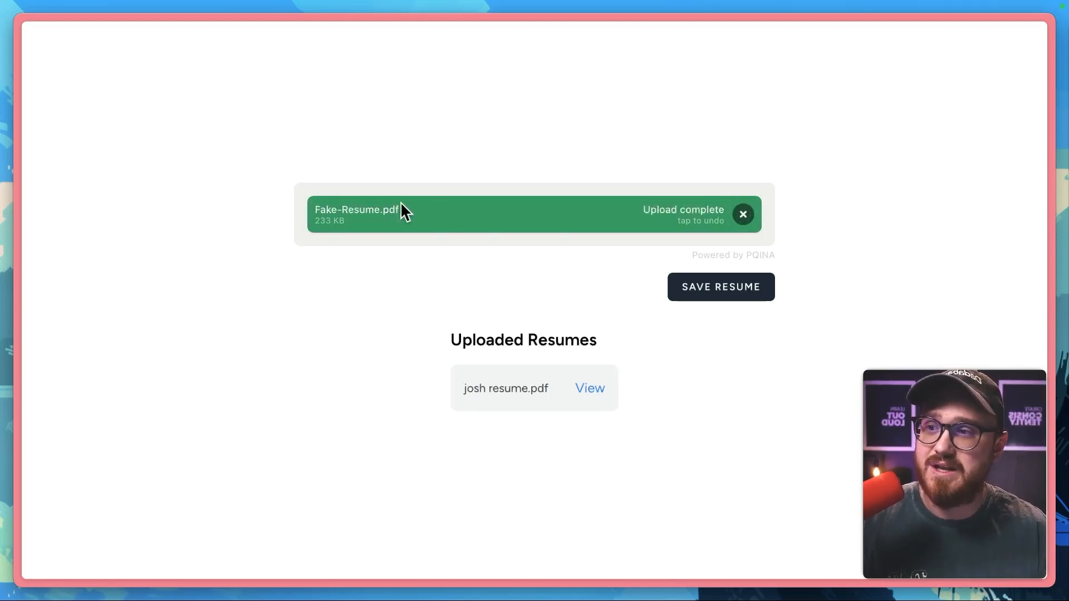
{"action": "mouse_move", "coordinate": [476, 266]}
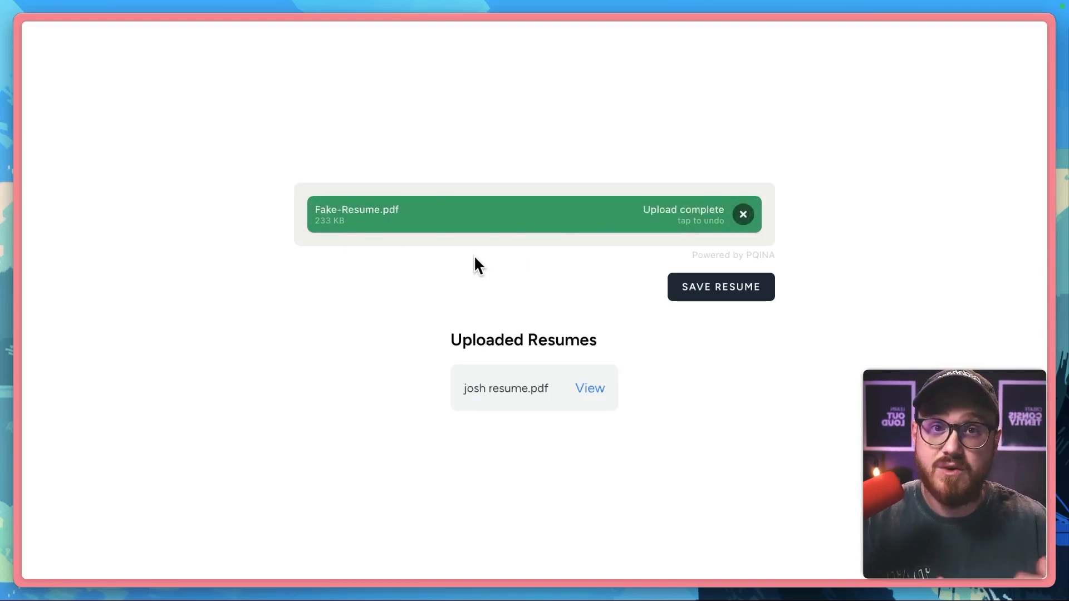
{"action": "mouse_move", "coordinate": [735, 238]}
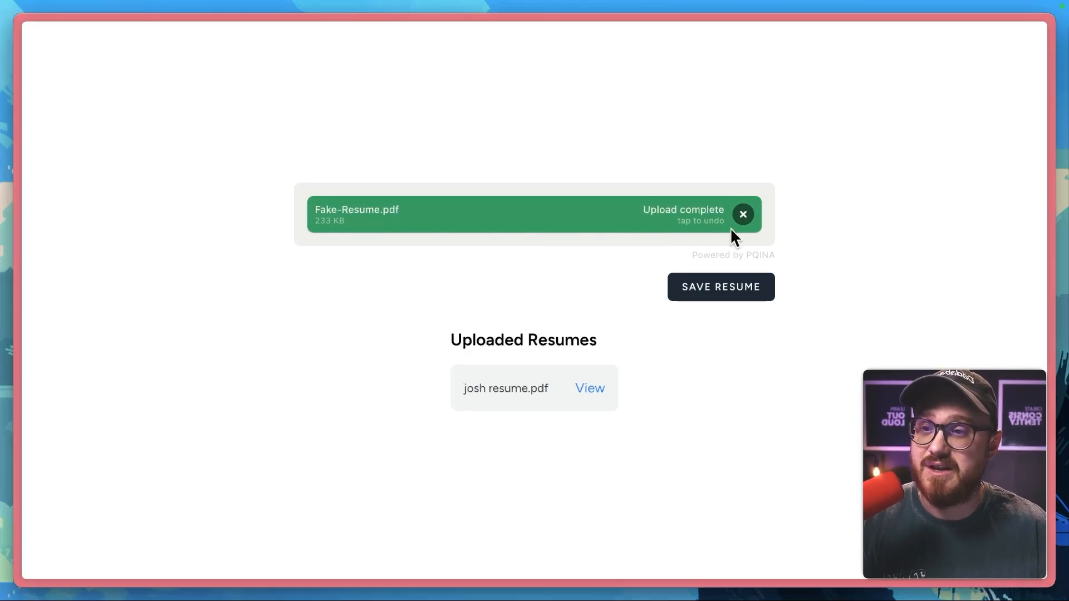
Revert and re-upload Fake-Resume.pdf in Filepond, then review the Uploaded Resumes list
{"action": "left_click", "coordinate": [742, 214]}
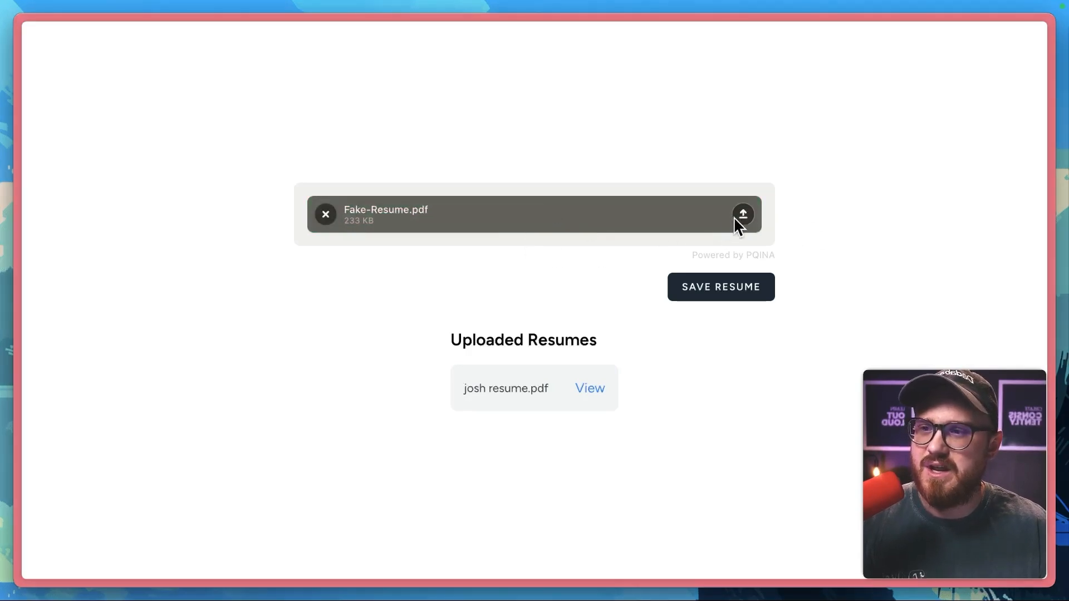
{"action": "left_click", "coordinate": [743, 214]}
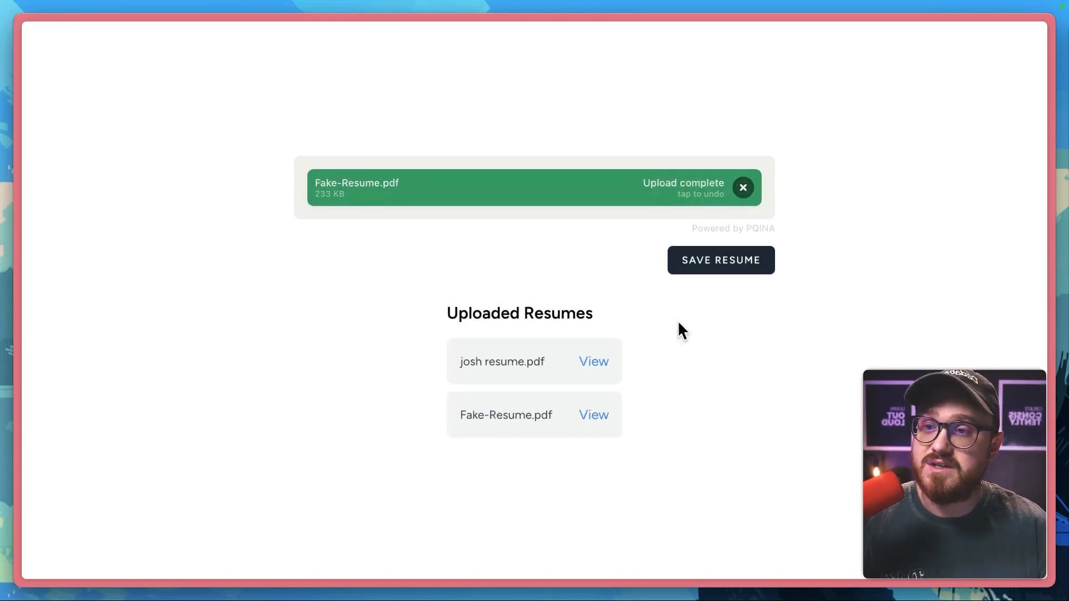
{"action": "mouse_move", "coordinate": [716, 429]}
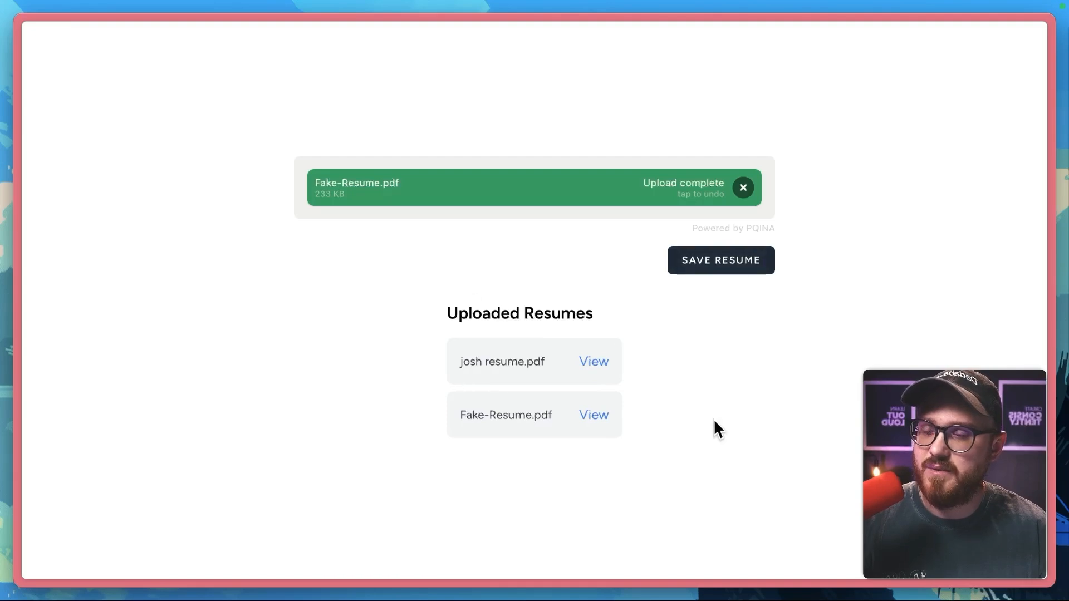
{"action": "mouse_move", "coordinate": [479, 377]}
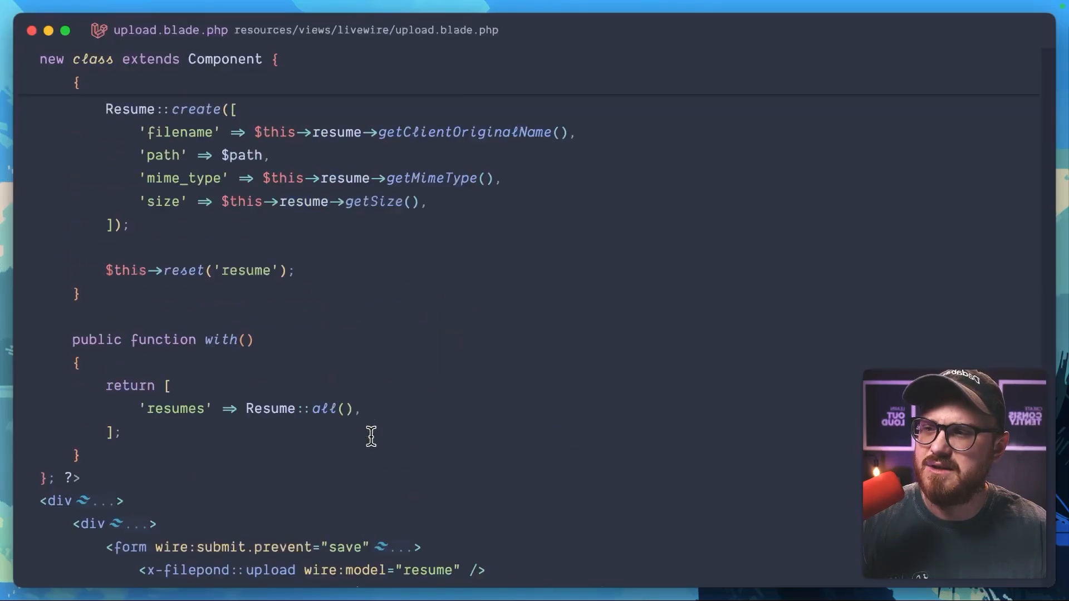
{"action": "scroll", "scroll_direction": "up", "scroll_amount": 3}
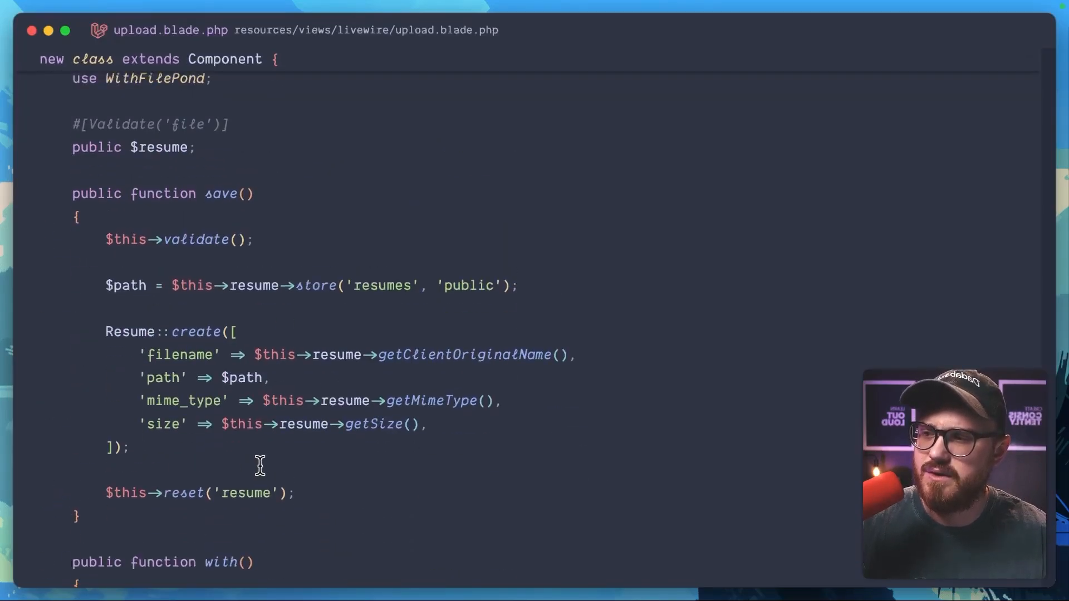
{"action": "scroll", "scroll_direction": "down", "scroll_amount": 3}
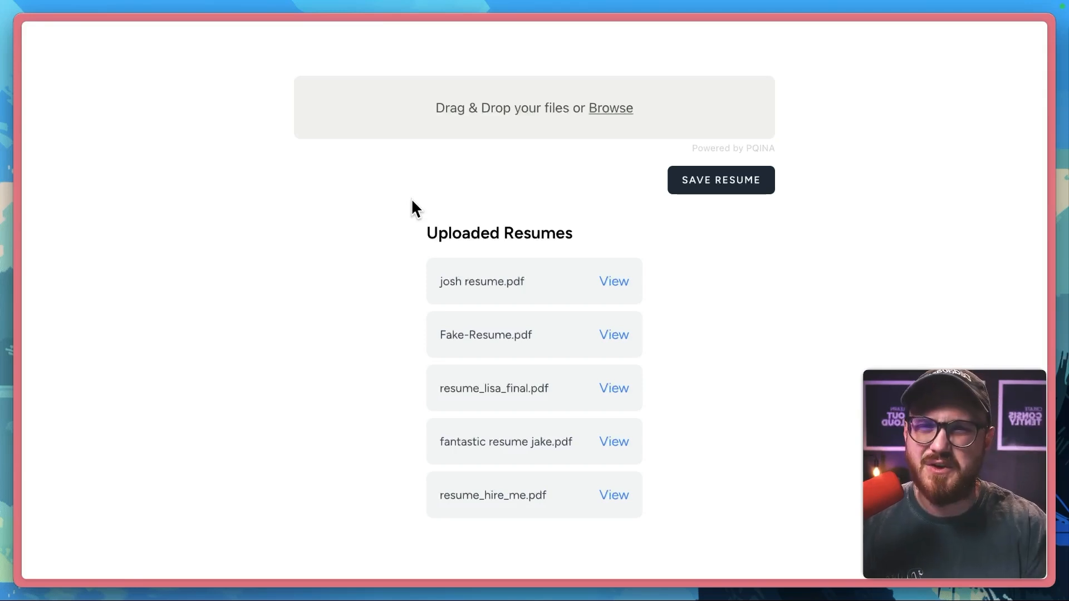
{"action": "mouse_move", "coordinate": [394, 213]}
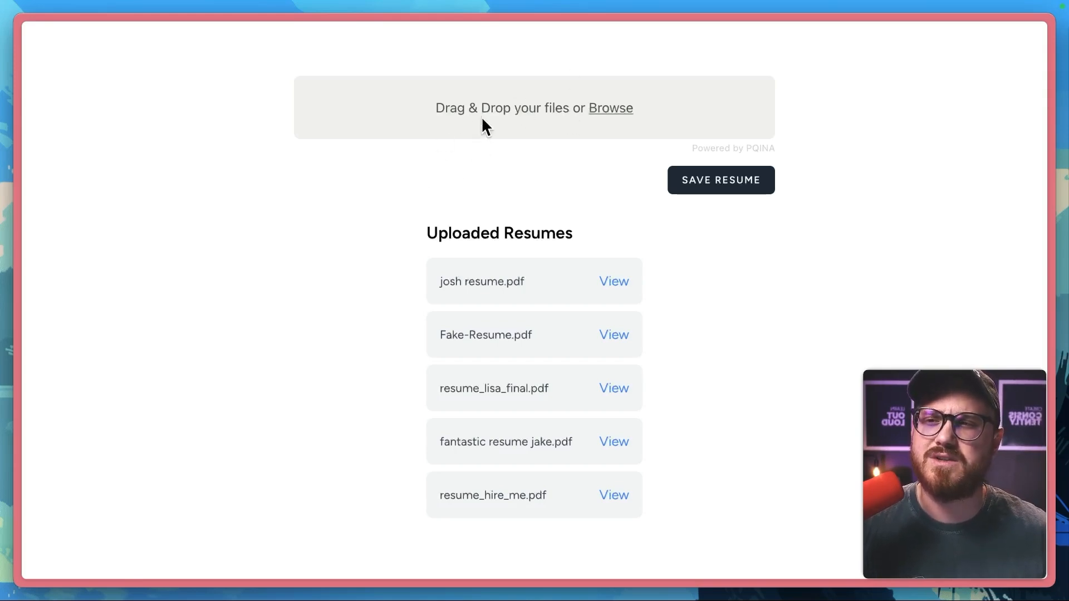
{"action": "mouse_move", "coordinate": [584, 135]}
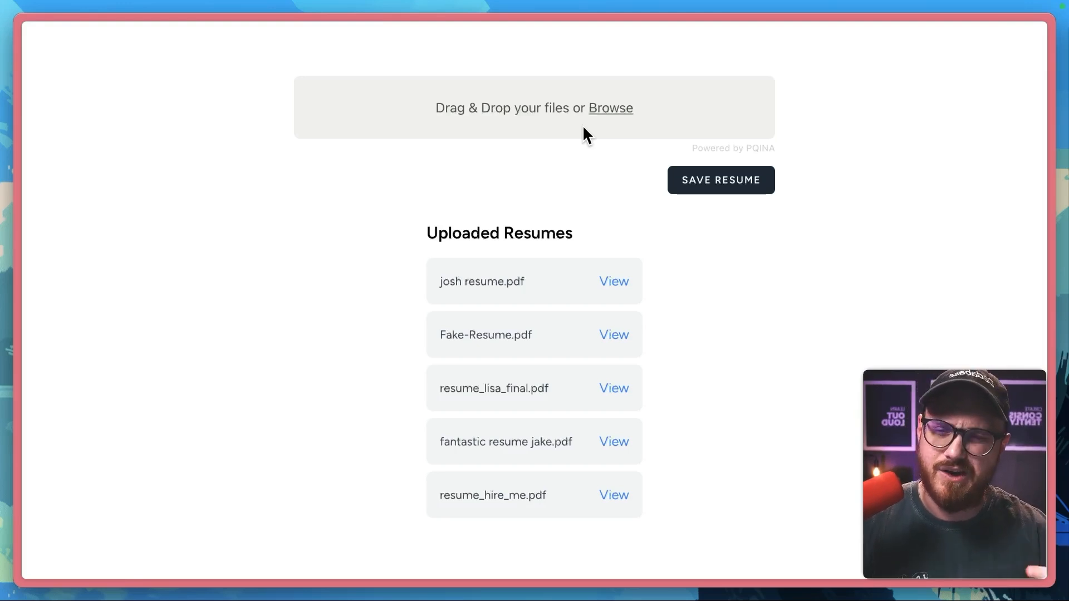
{"action": "mouse_move", "coordinate": [426, 229]}
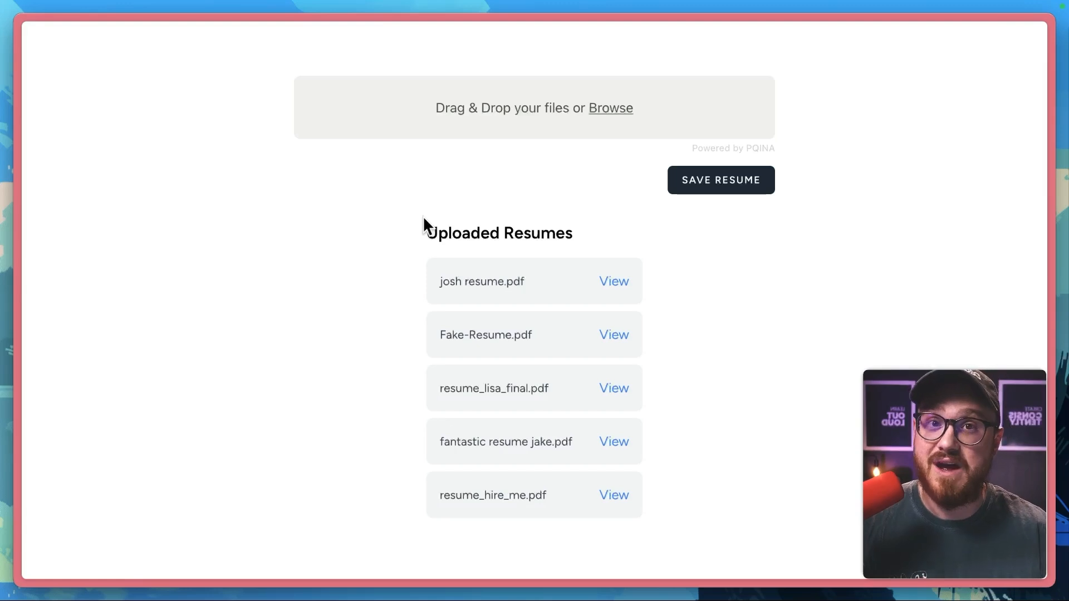
{"action": "left_click", "coordinate": [90, 37]}
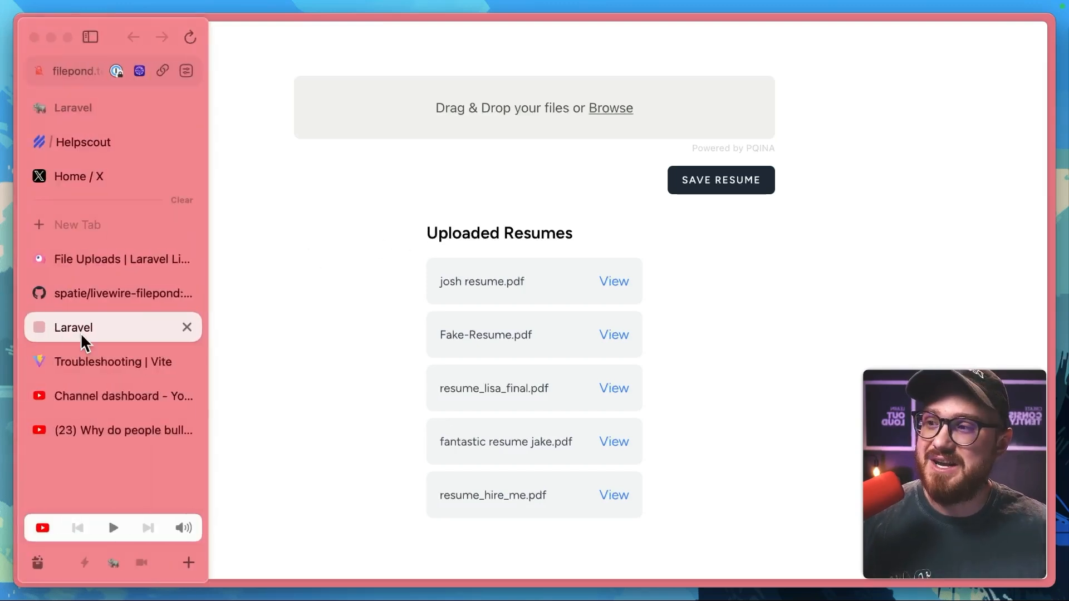
Scroll the livewire-filepond README and open FilePond's instance Properties documentation
{"action": "left_click", "coordinate": [123, 293]}
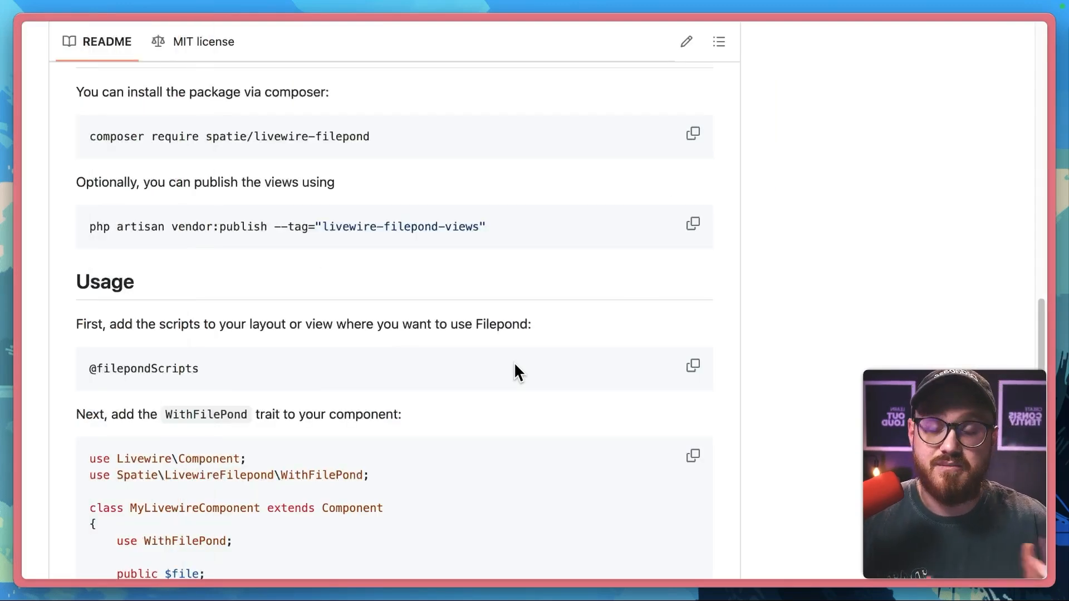
{"action": "scroll", "scroll_direction": "down", "scroll_amount": 3}
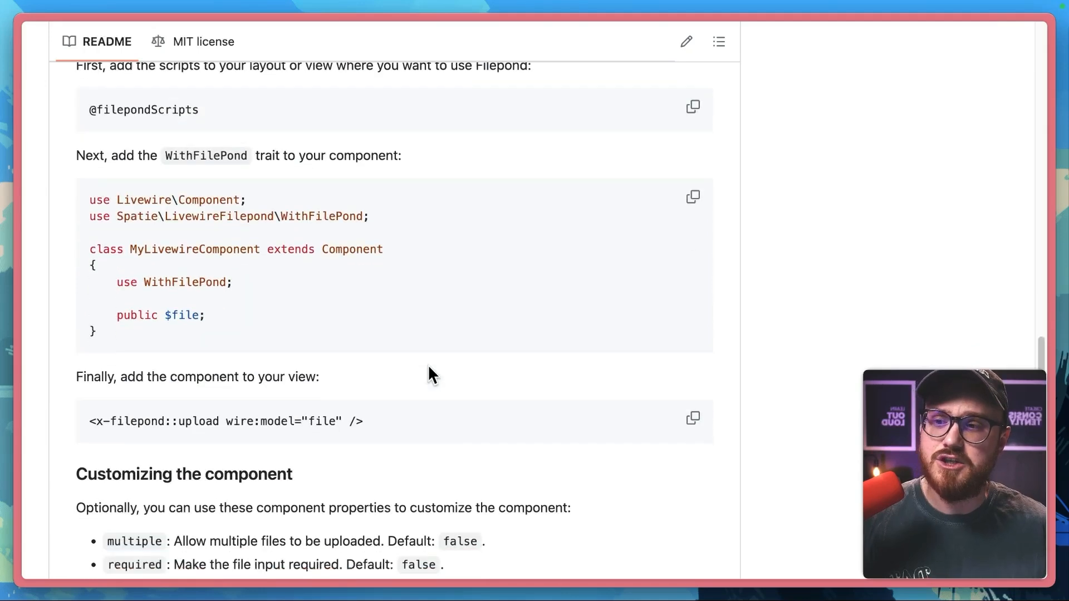
{"action": "scroll", "scroll_direction": "down", "scroll_amount": 3}
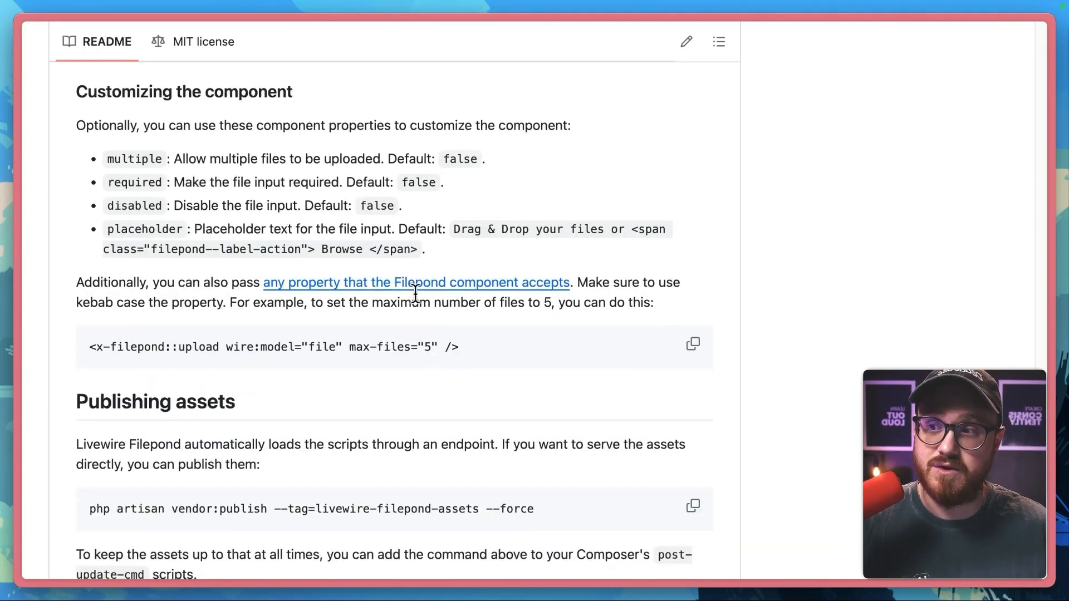
{"action": "left_click", "coordinate": [416, 282]}
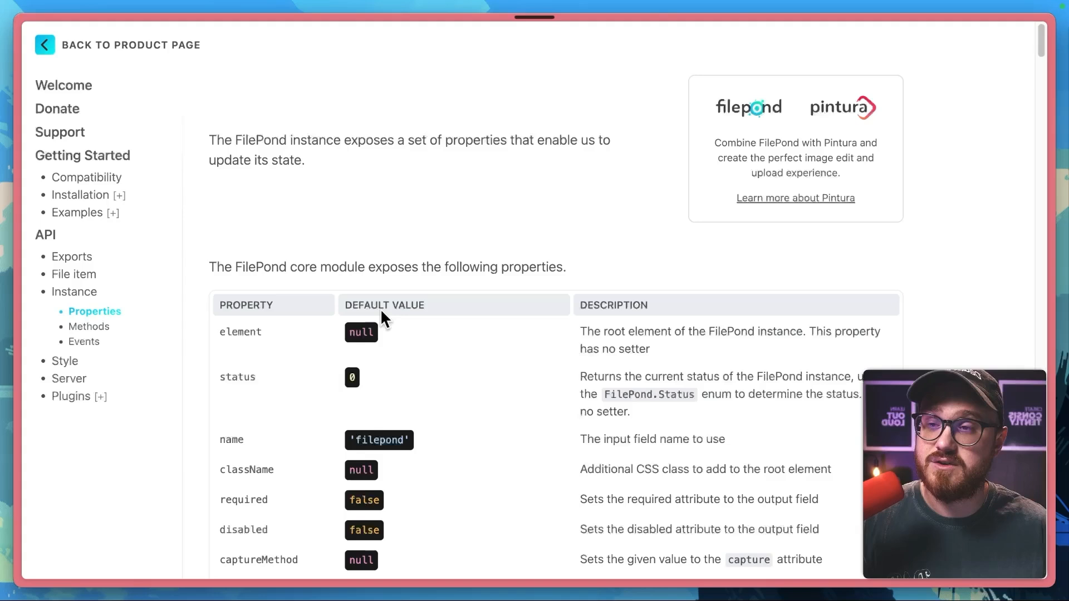
{"action": "scroll", "scroll_direction": "down", "scroll_amount": 3}
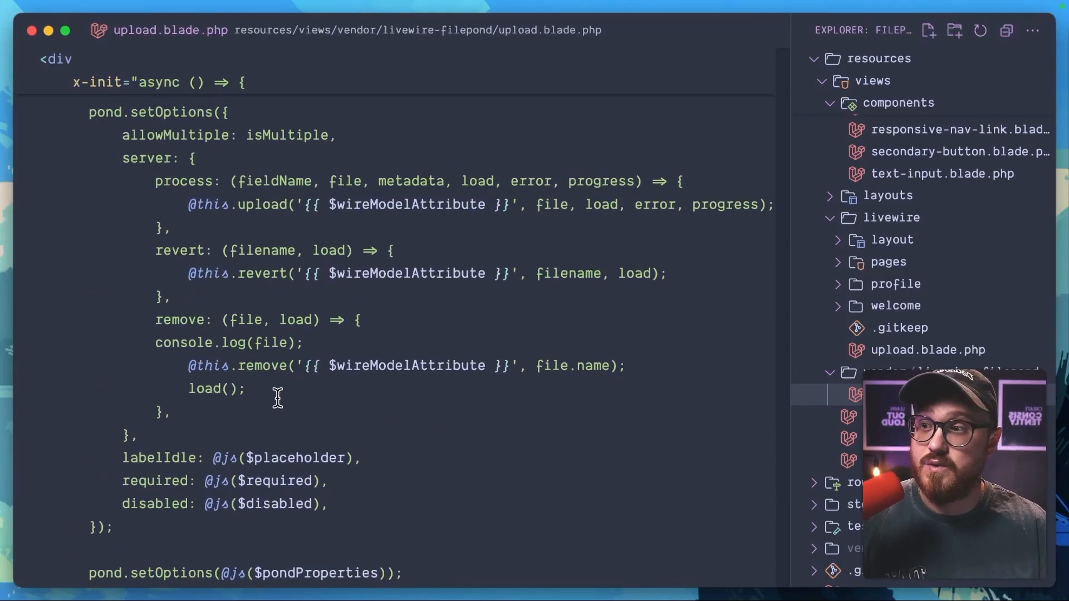
{"action": "scroll", "scroll_direction": "up", "scroll_amount": 3}
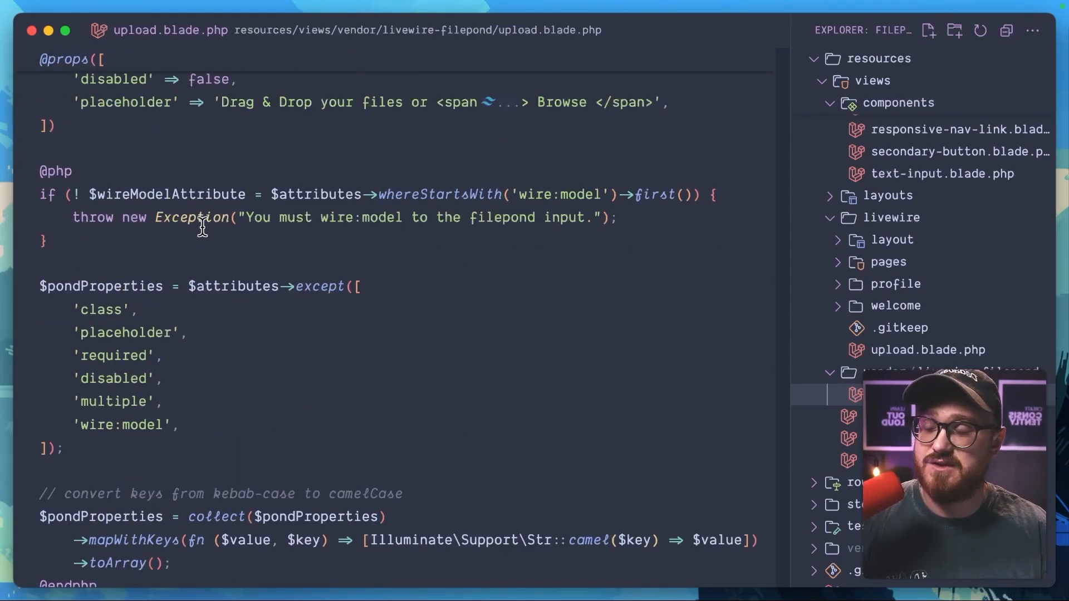
{"action": "scroll", "scroll_direction": "down", "scroll_amount": 3}
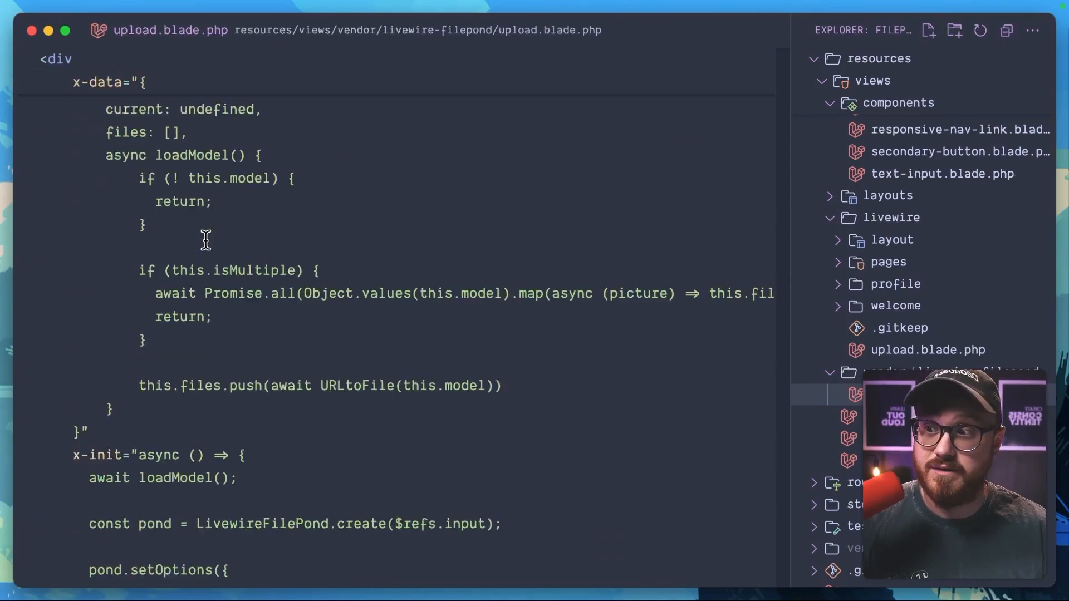
{"action": "scroll", "scroll_direction": "down", "scroll_amount": 3}
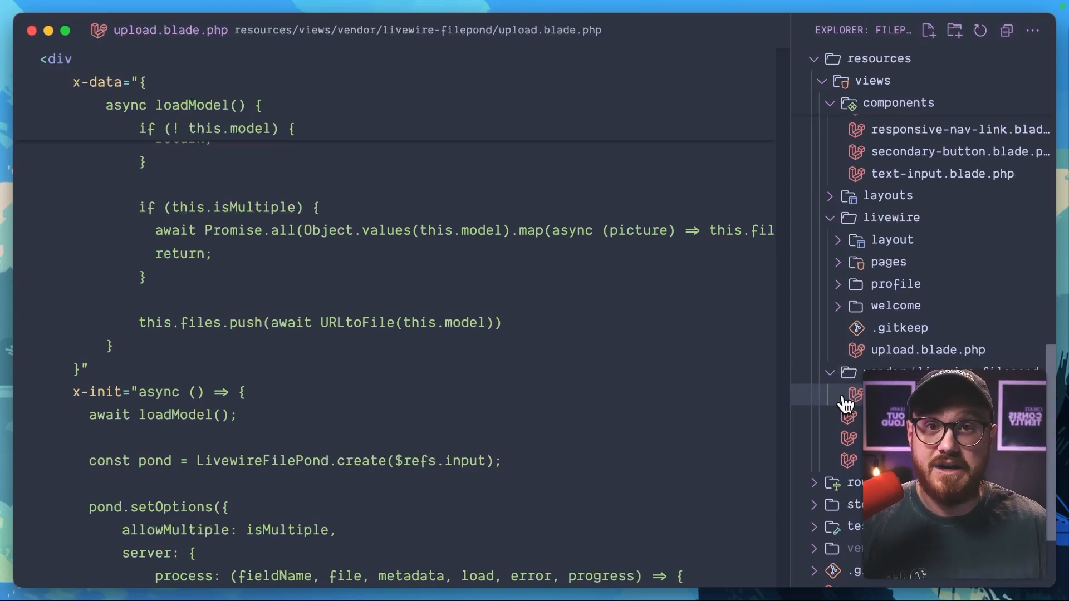
{"action": "scroll", "scroll_direction": "down", "scroll_amount": 3}
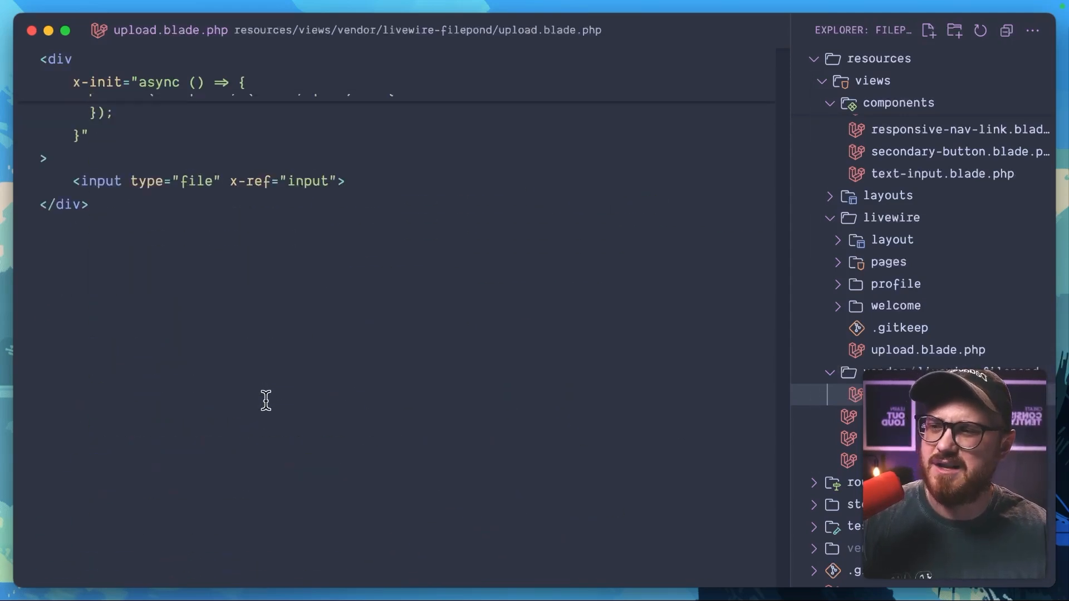
{"action": "scroll", "scroll_direction": "up", "scroll_amount": 3}
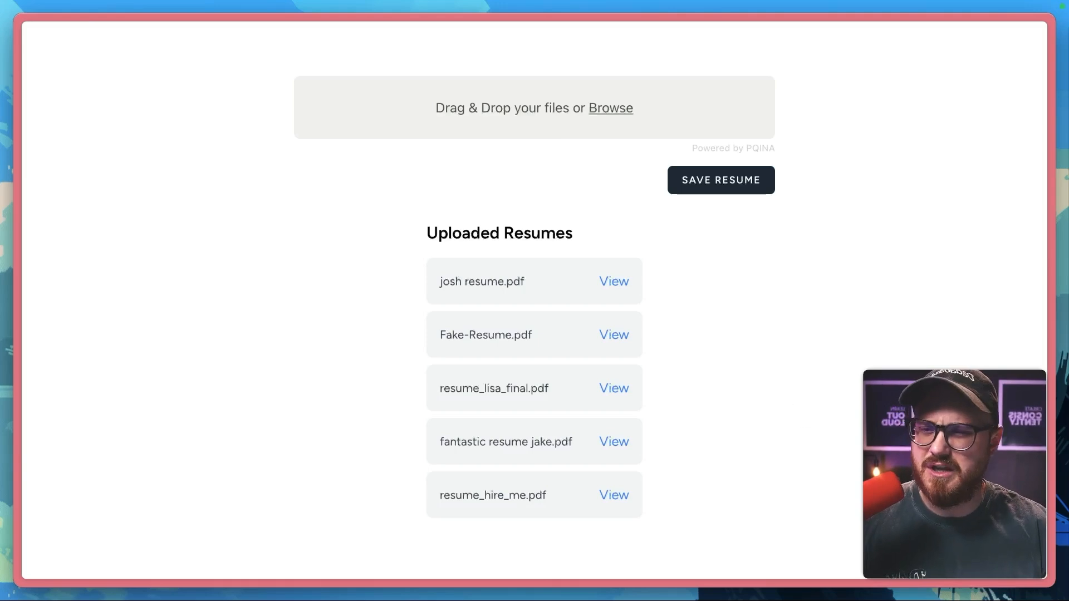
{"action": "mouse_move", "coordinate": [816, 565]}
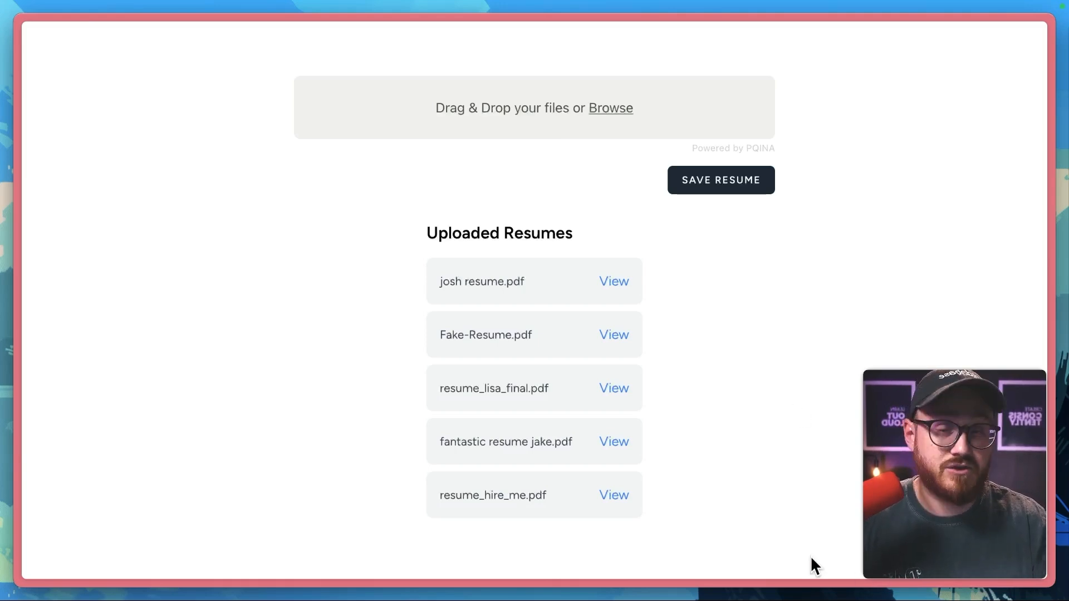